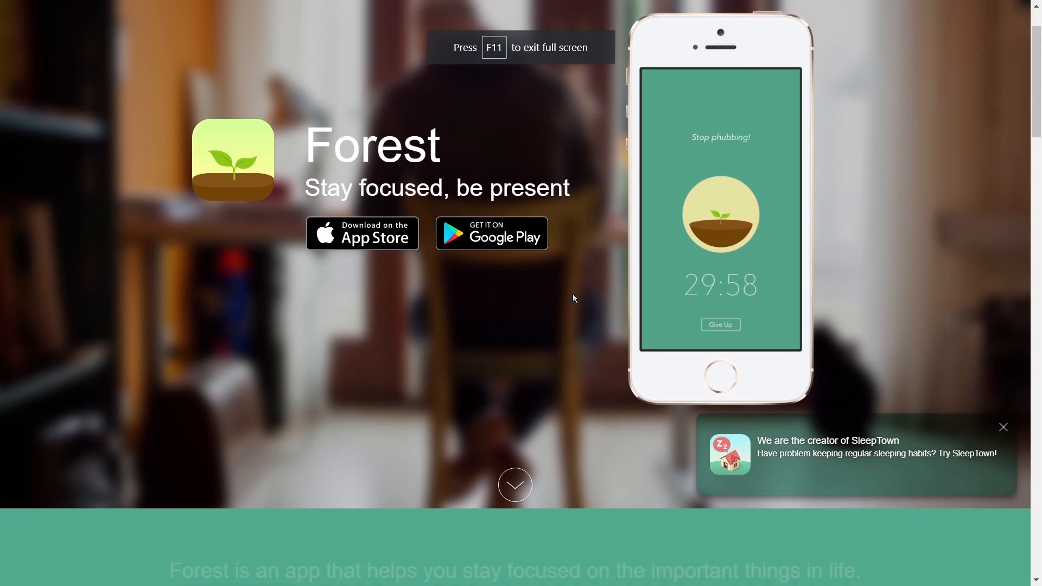
Add 'line blob' line graphics, a square swapped to a rounded shape, and a headline text box
scroll("down", 3)
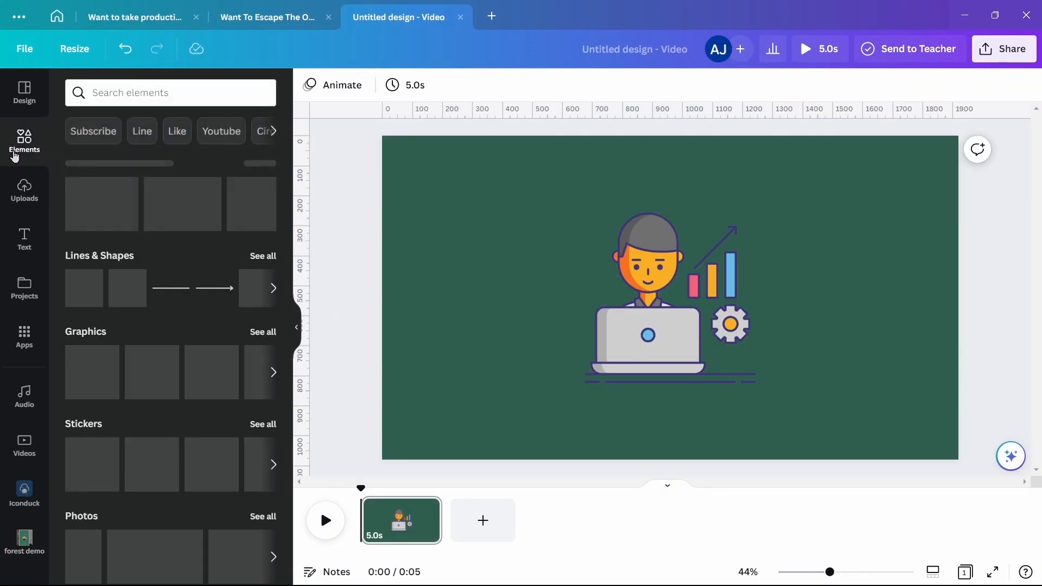
type("line blob")
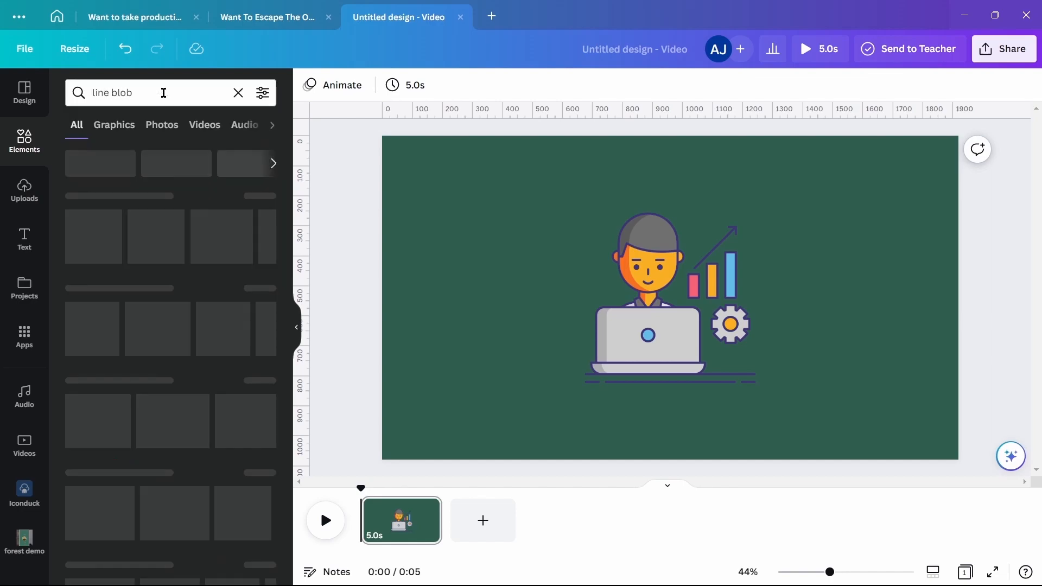
left_click(114, 125)
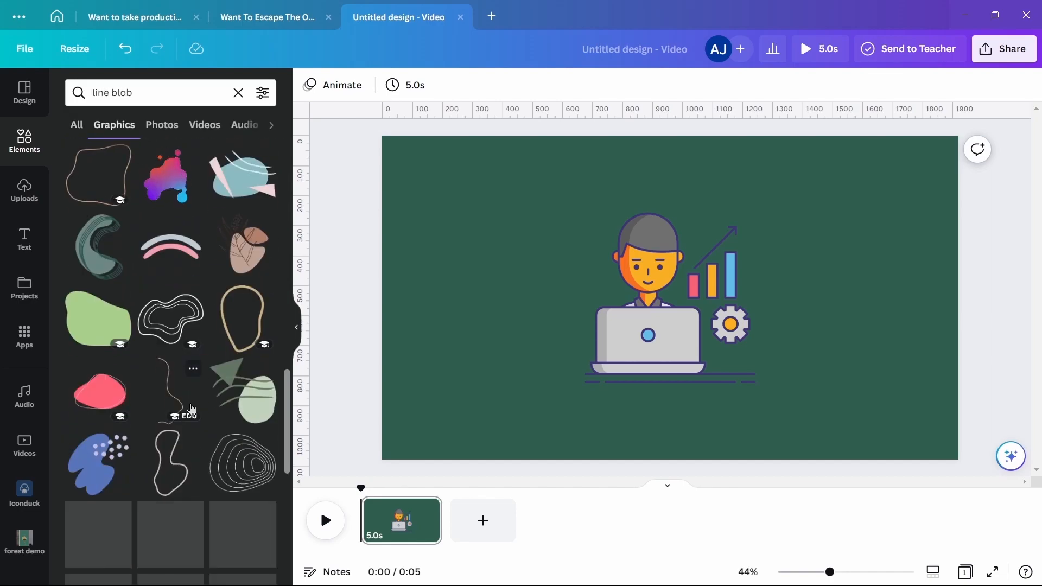
scroll("down", 3)
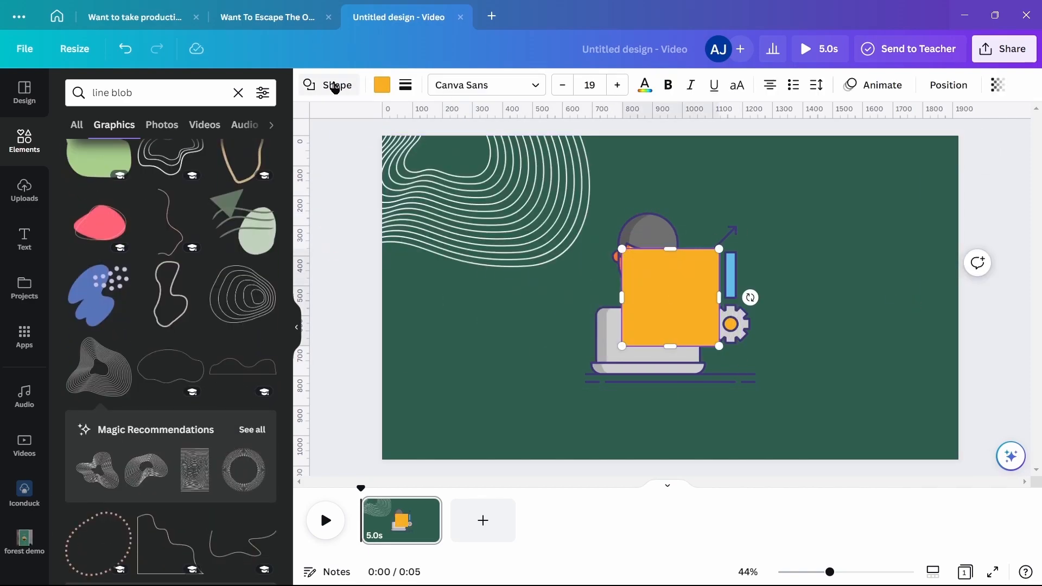
left_click(237, 539)
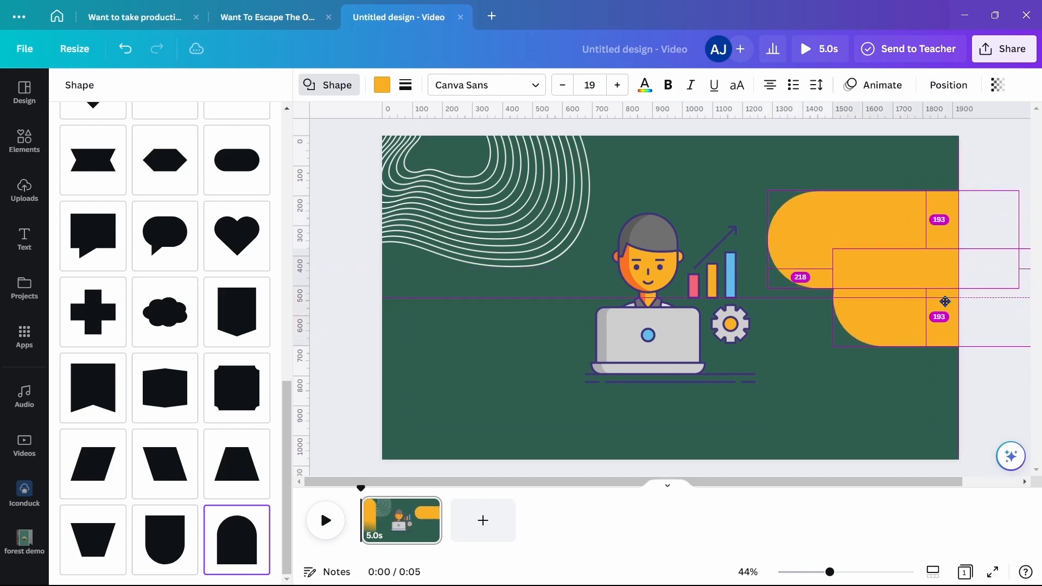
left_click(381, 85)
type("WANT TO TAKE YOUR")
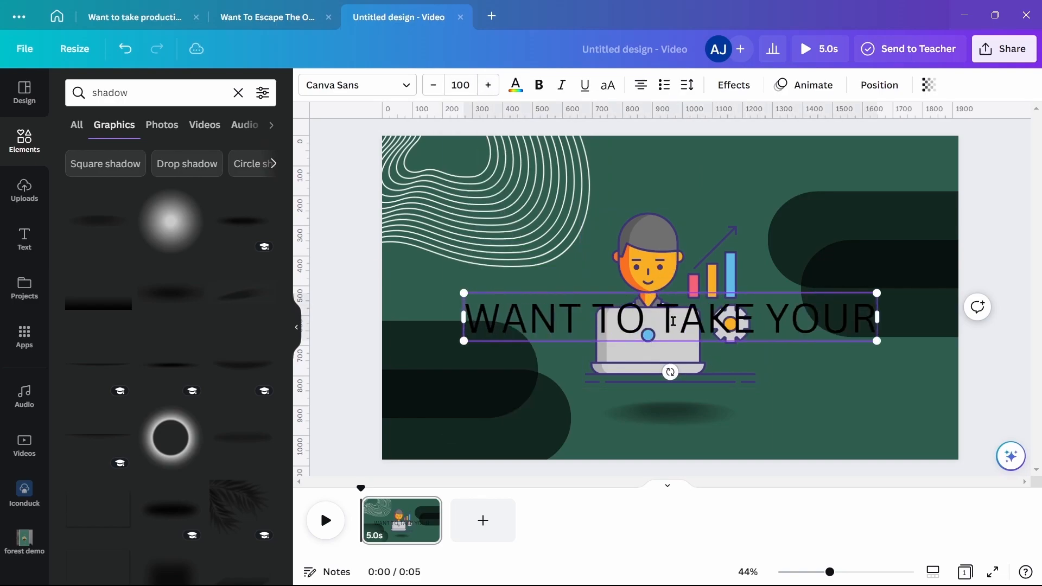
Finish the headline 'PRODUCTIVITY TO NEXT LEVEL?' in white League Spartan
type("PRODUCTIVITY TO NEXT LEVEL?")
type("Lea")
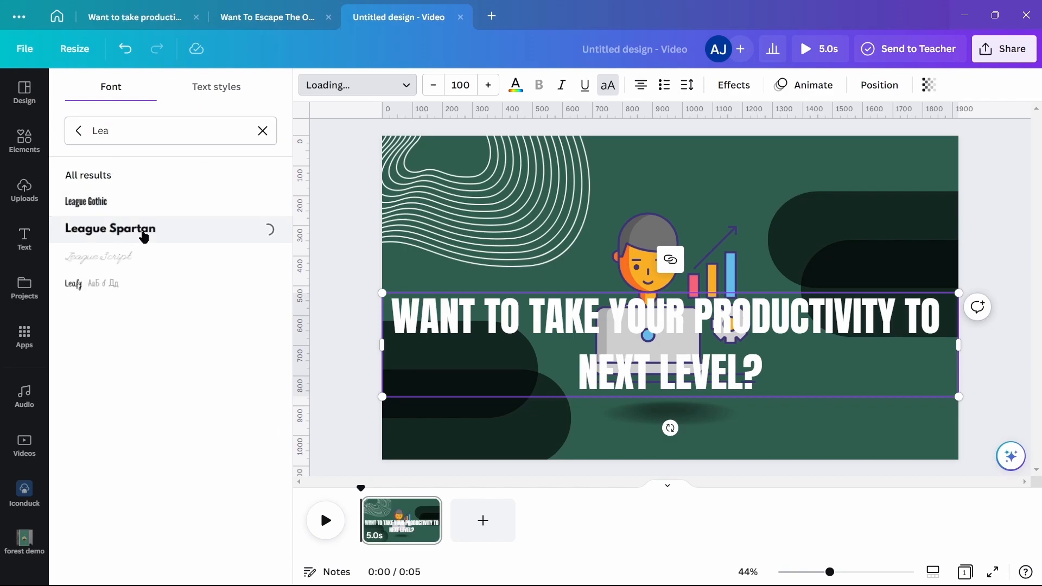
left_click(111, 229)
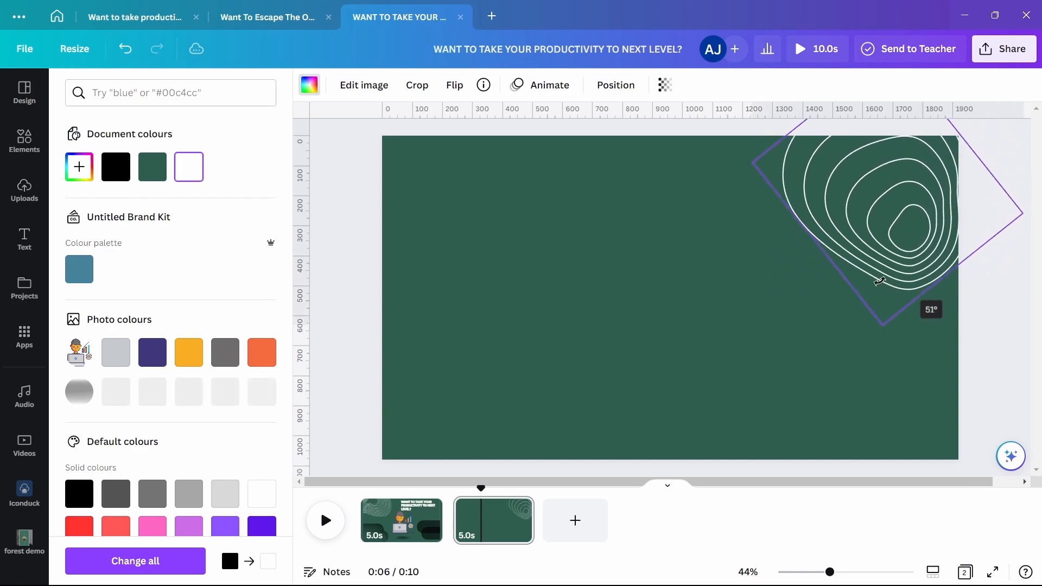
Place 'line' graphics on new BUT, HOW? and INTRODUCING clips and size the INTRODUCING text
left_click(24, 141)
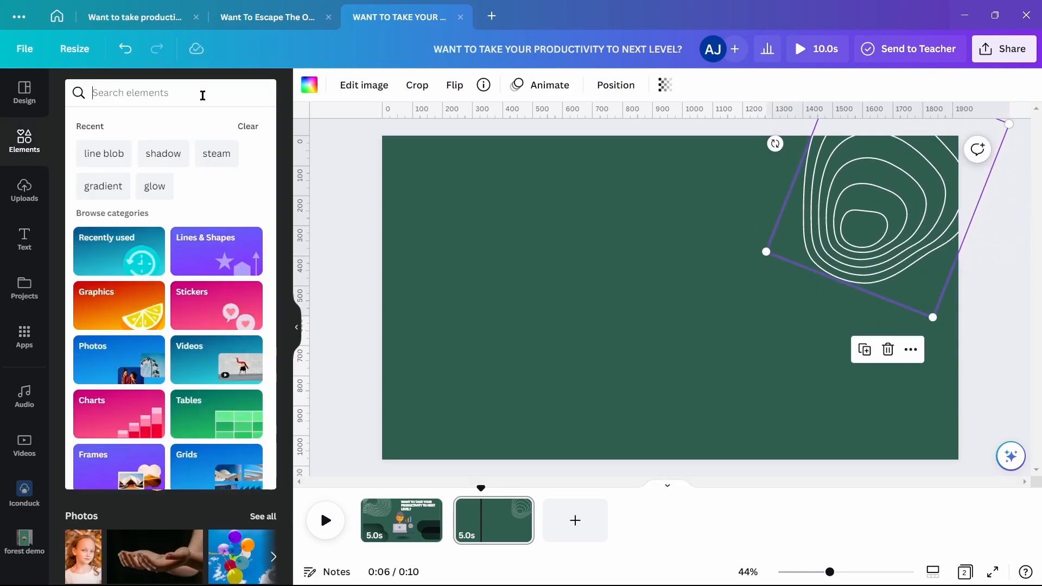
type("line patterns")
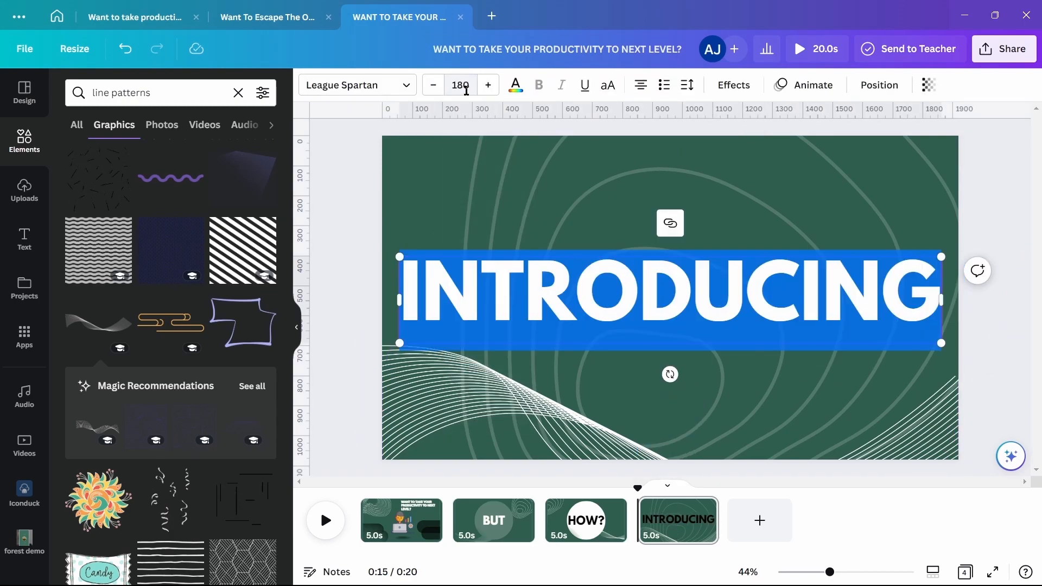
left_click(515, 85)
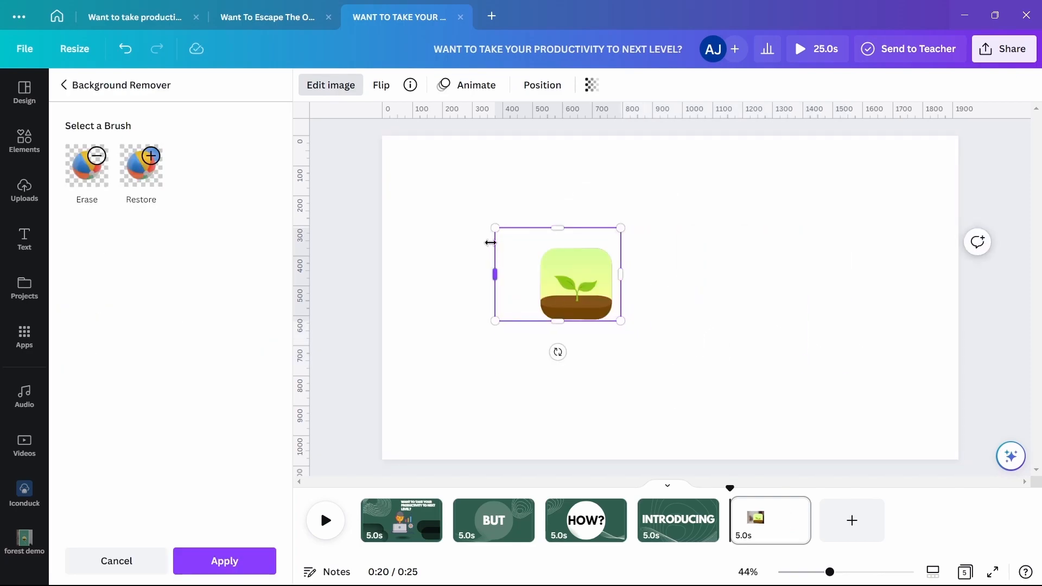
Remove the Forest icon's background, then enlarge a duplicate and blur it strongly as a backdrop
left_click(543, 85)
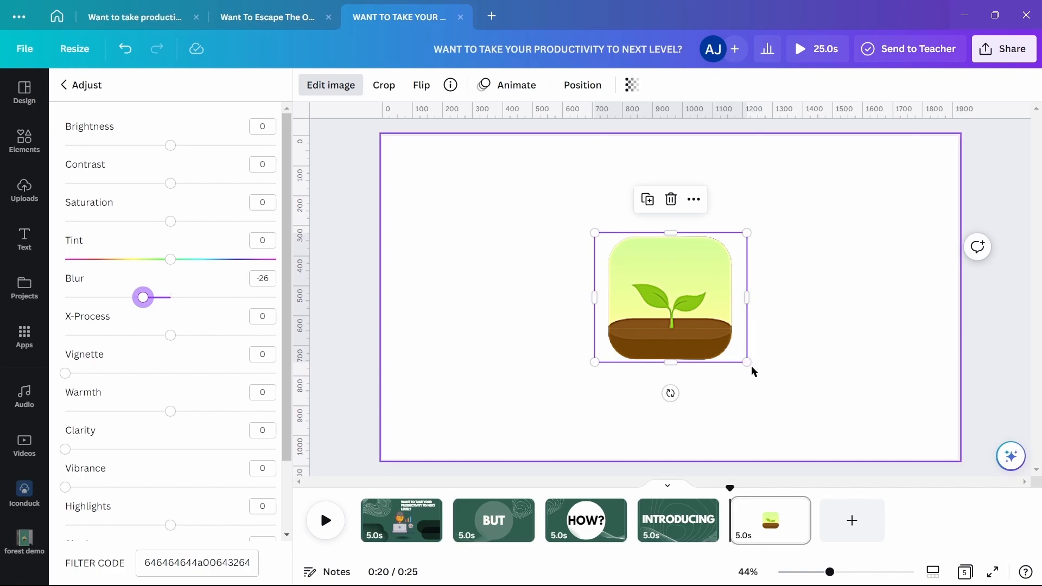
mouse_move(939, 362)
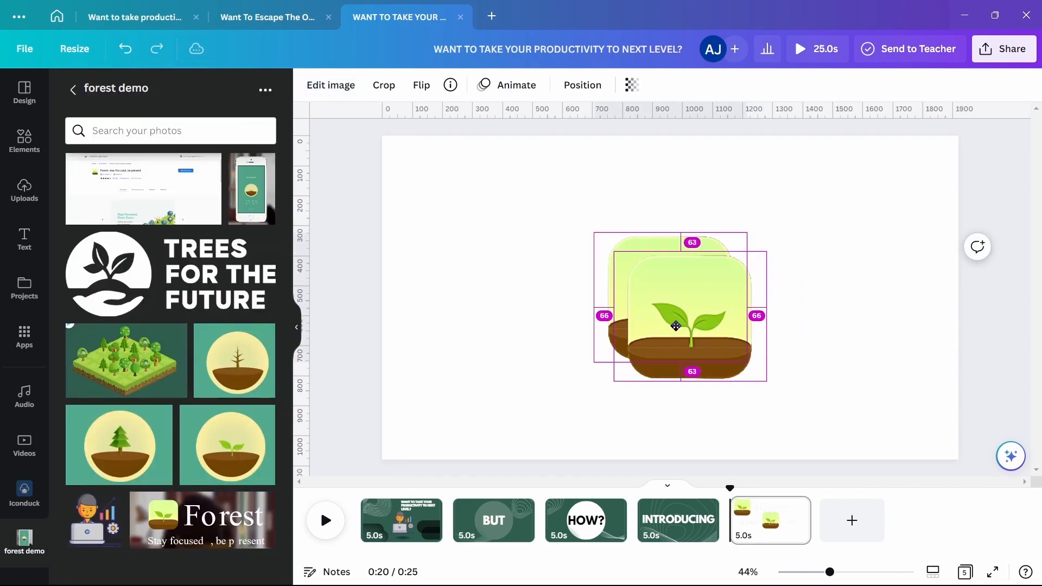
left_click(631, 84)
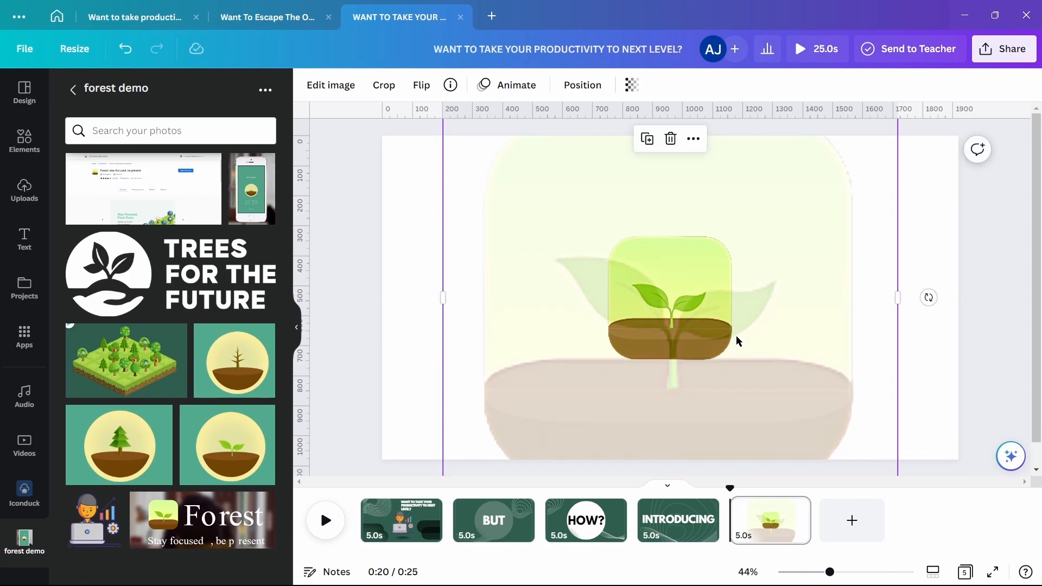
left_click(329, 85)
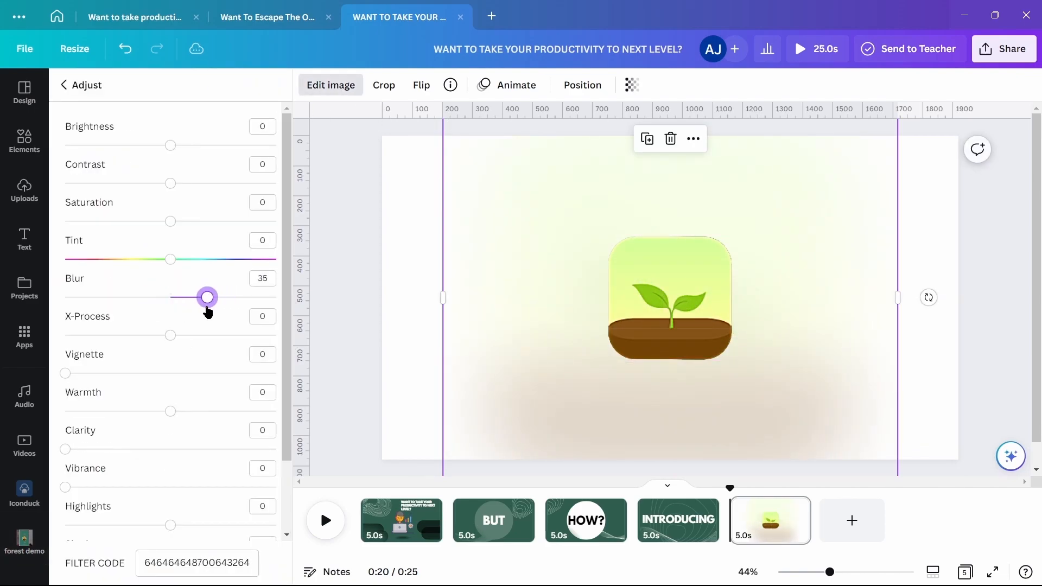
left_click(24, 542)
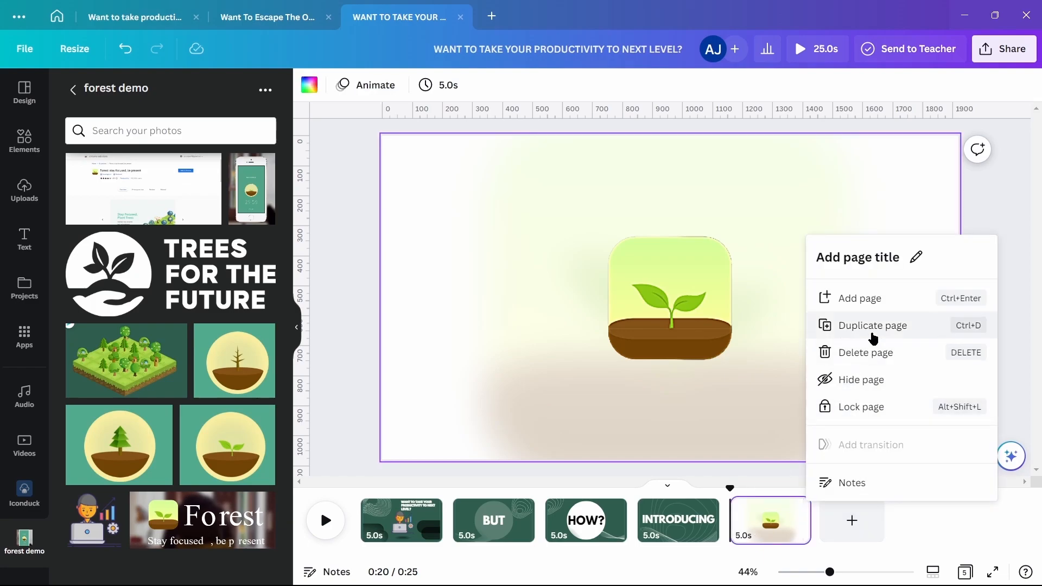
Duplicate the icon clip, group icon with Forest title, add 'forest' tree silhouettes in a custom colour
left_click(872, 326)
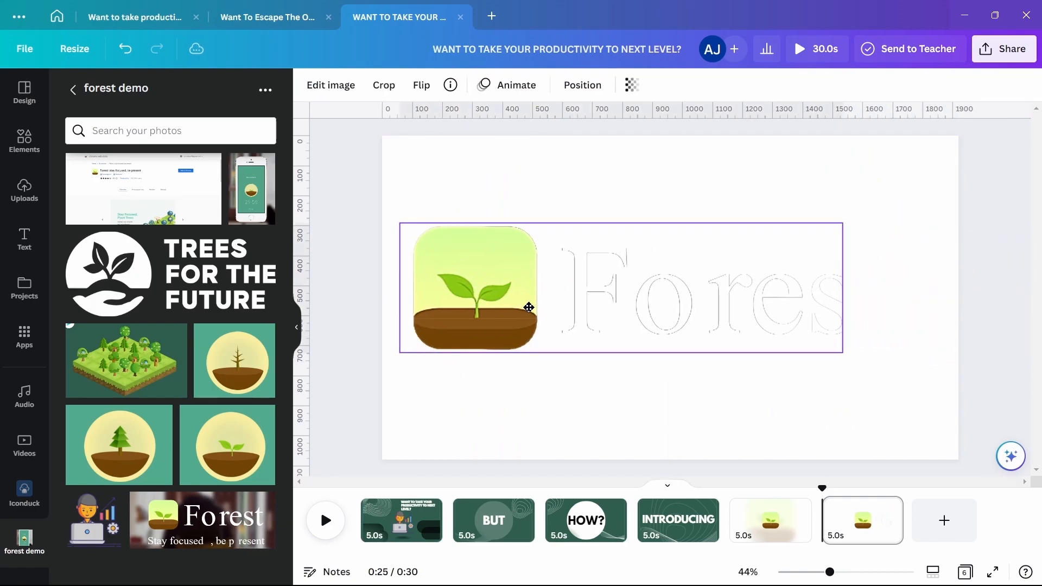
left_click_drag(528, 307, 702, 294)
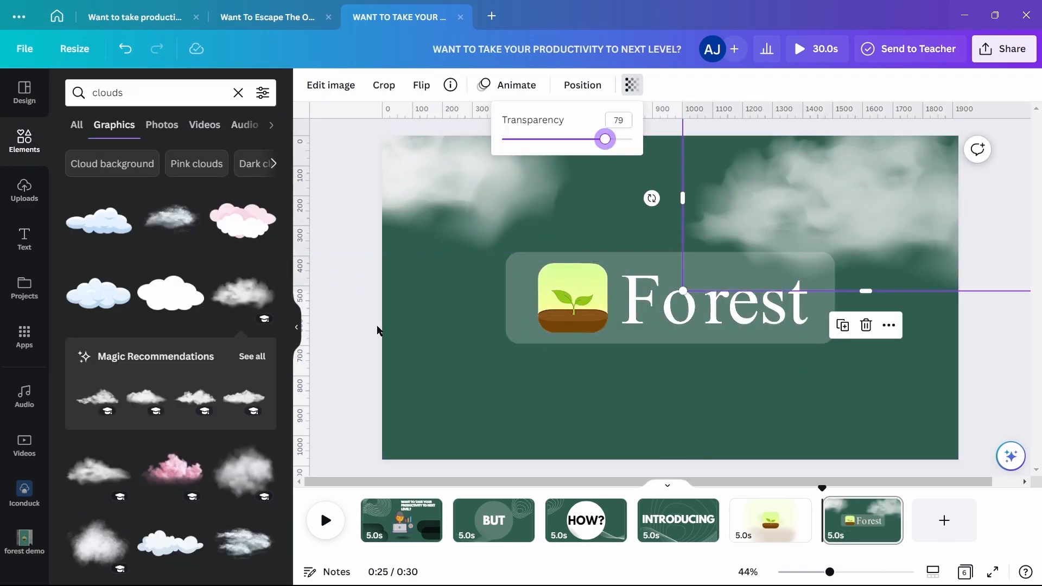
type("forest")
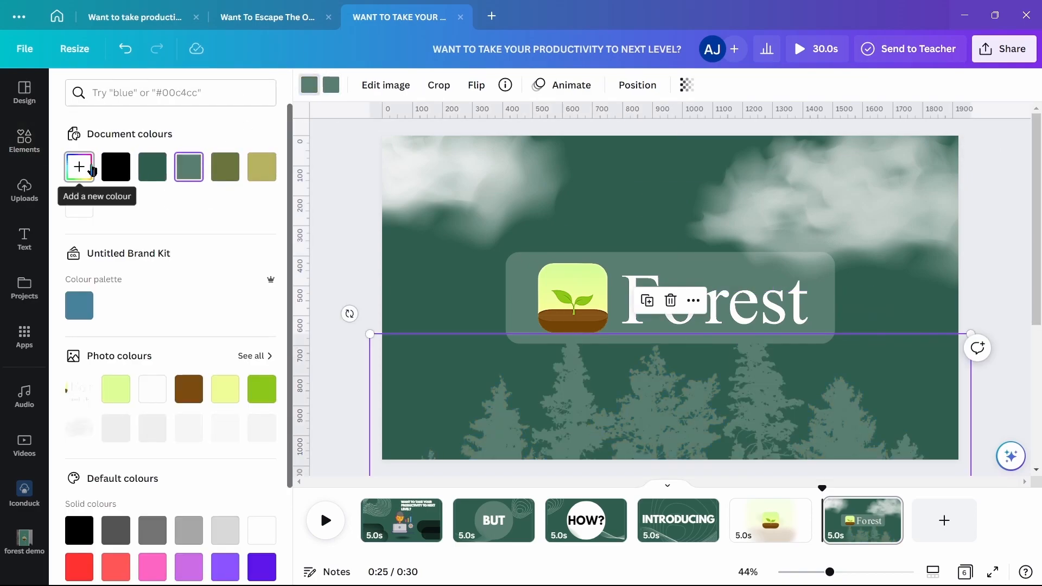
left_click(78, 167)
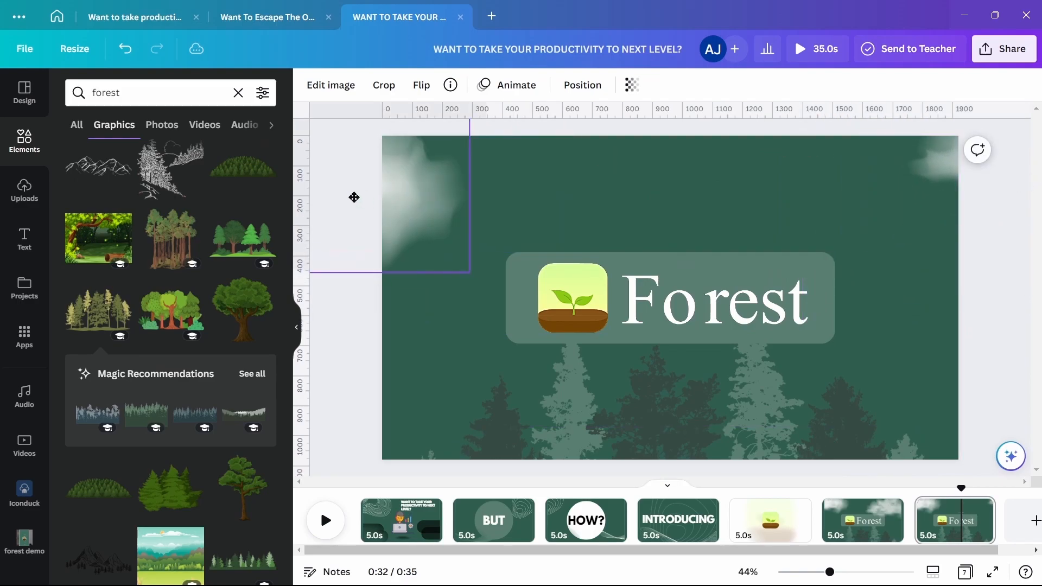
Move the logo up and add the Forest description sentence at a smaller font size
left_click(689, 299)
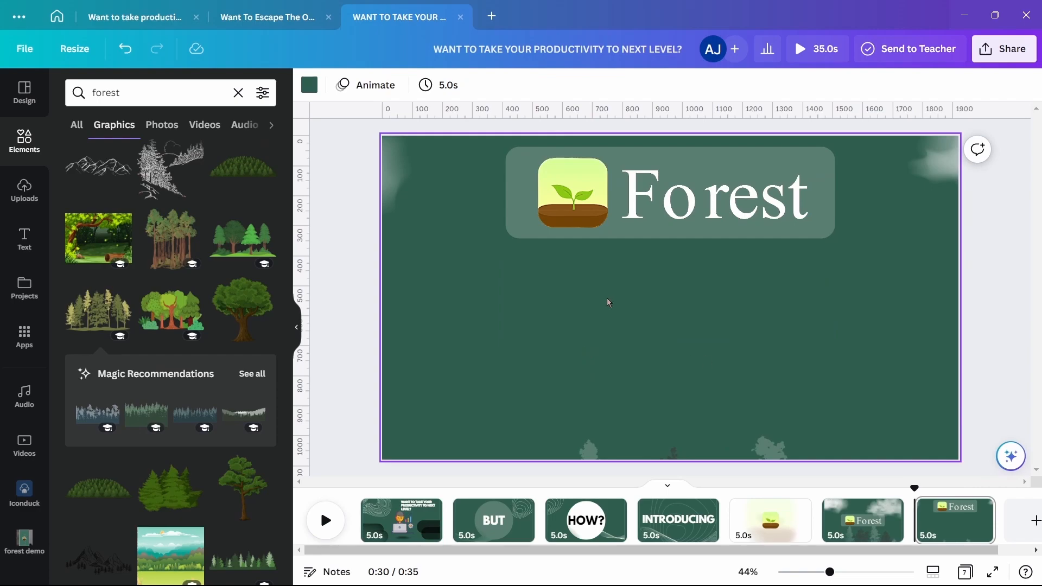
mouse_move(542, 356)
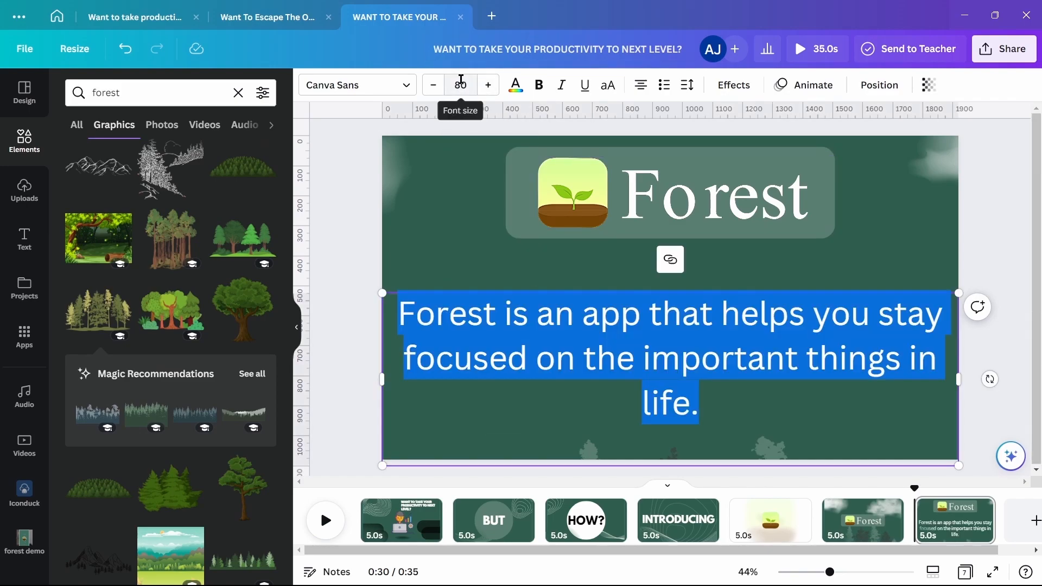
left_click(433, 85)
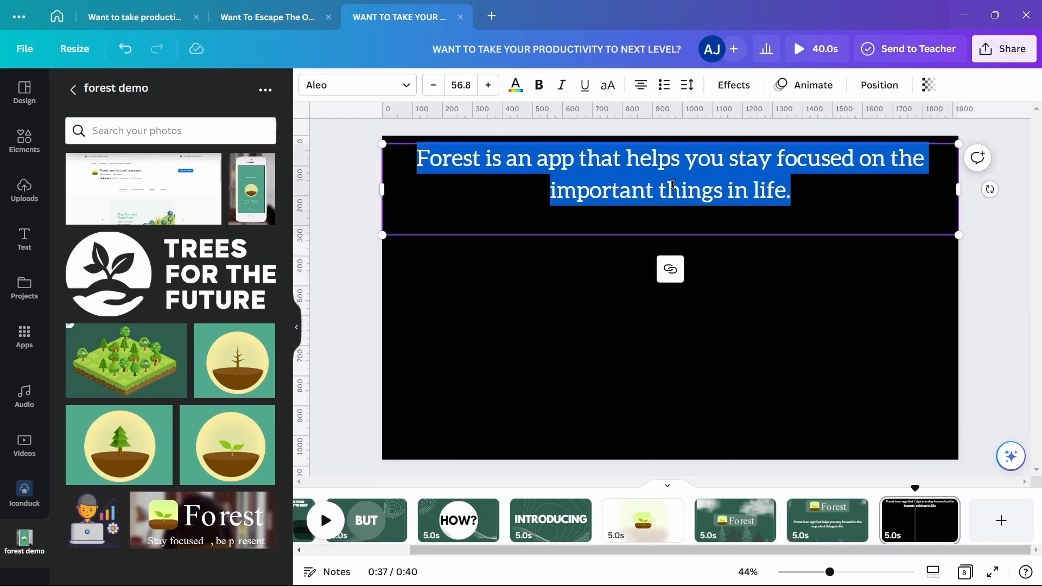
Recolour the square dark green as a banner behind the Aleo focus sentence
left_click(431, 84)
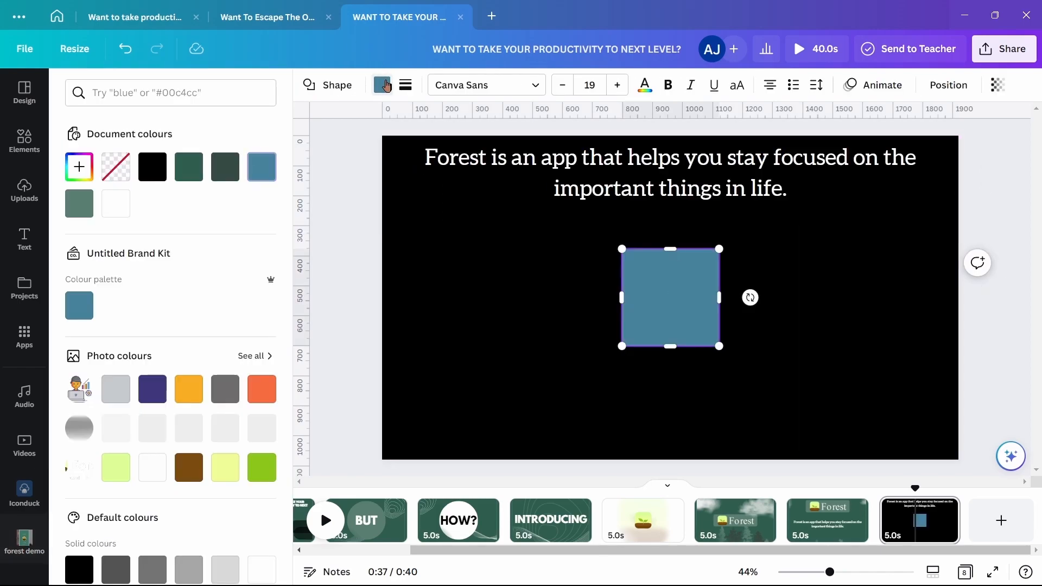
left_click(189, 167)
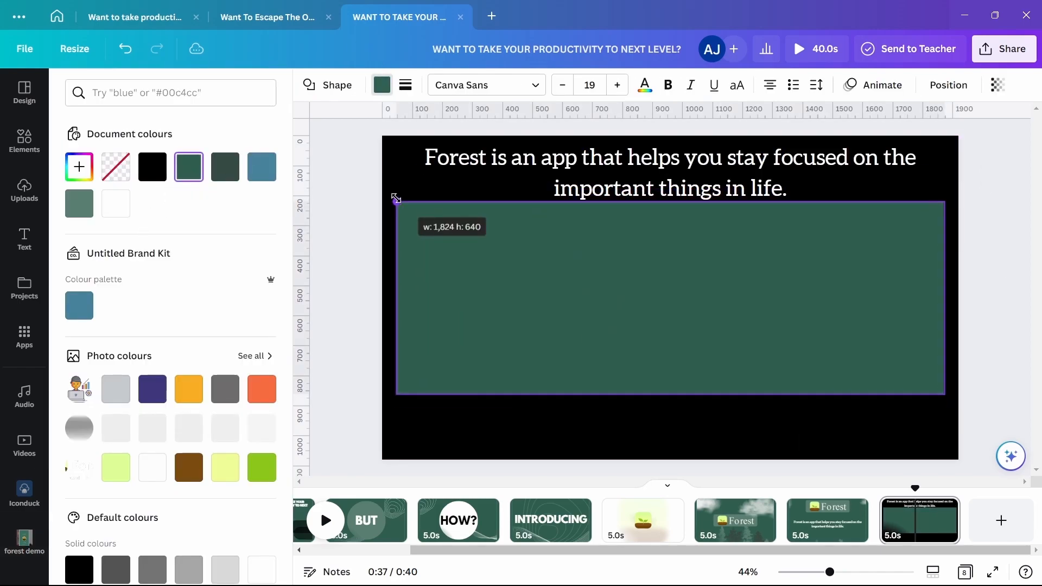
left_click(405, 84)
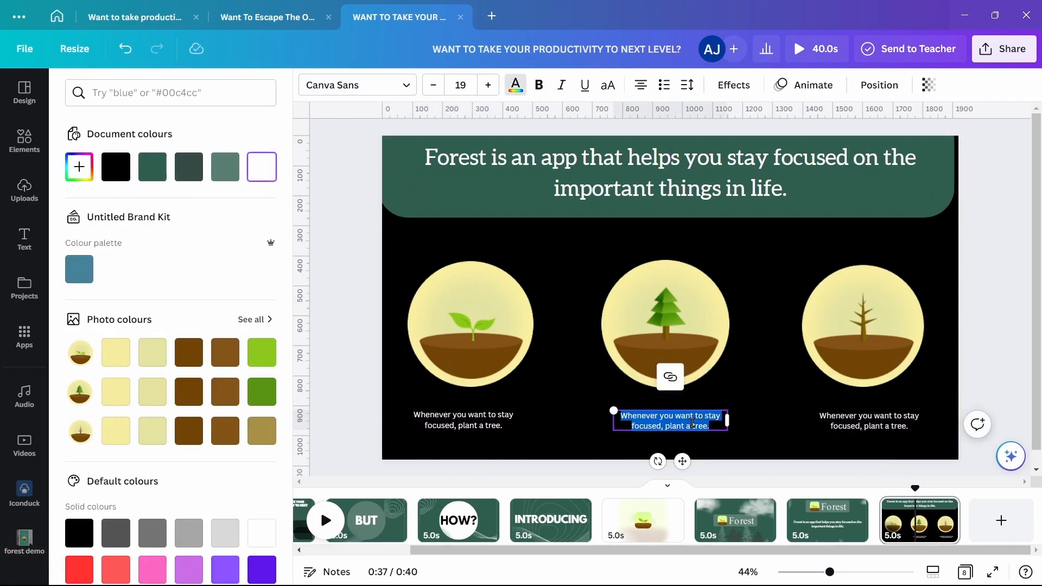
Duplicate the clip and add the isometric forest illustration with its background removed
right_click(950, 510)
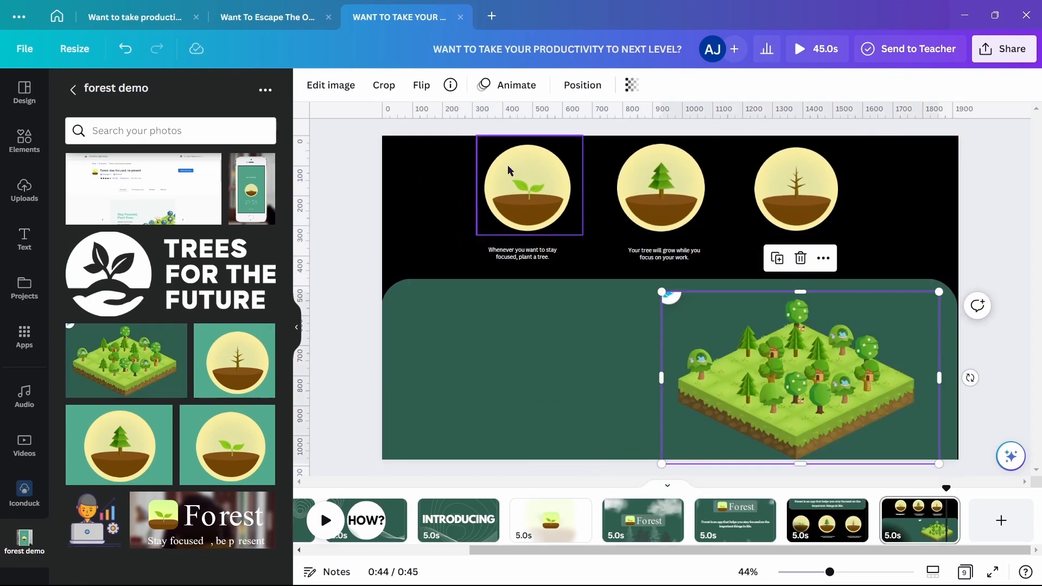
left_click(330, 85)
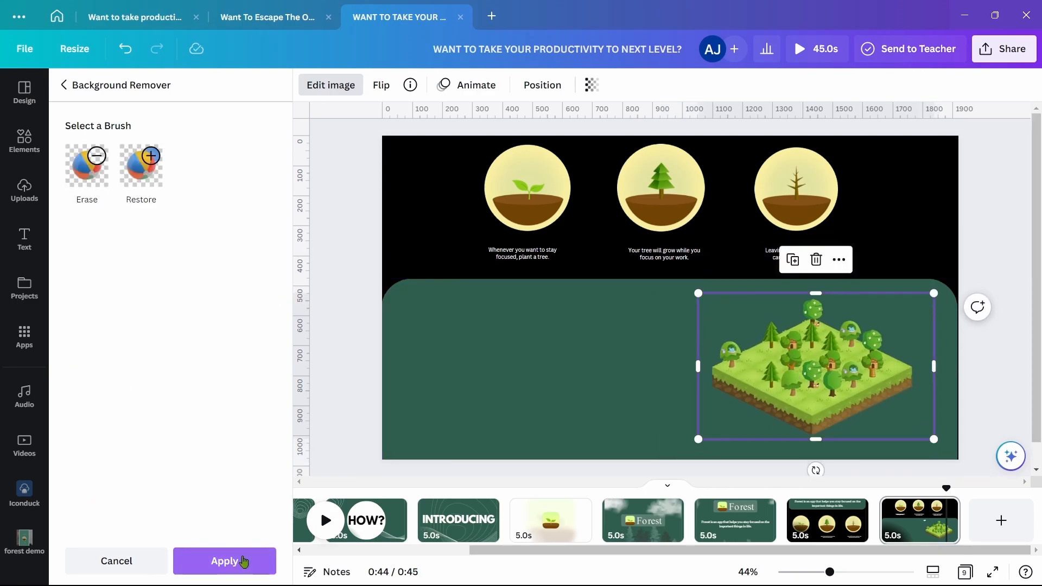
left_click(224, 561)
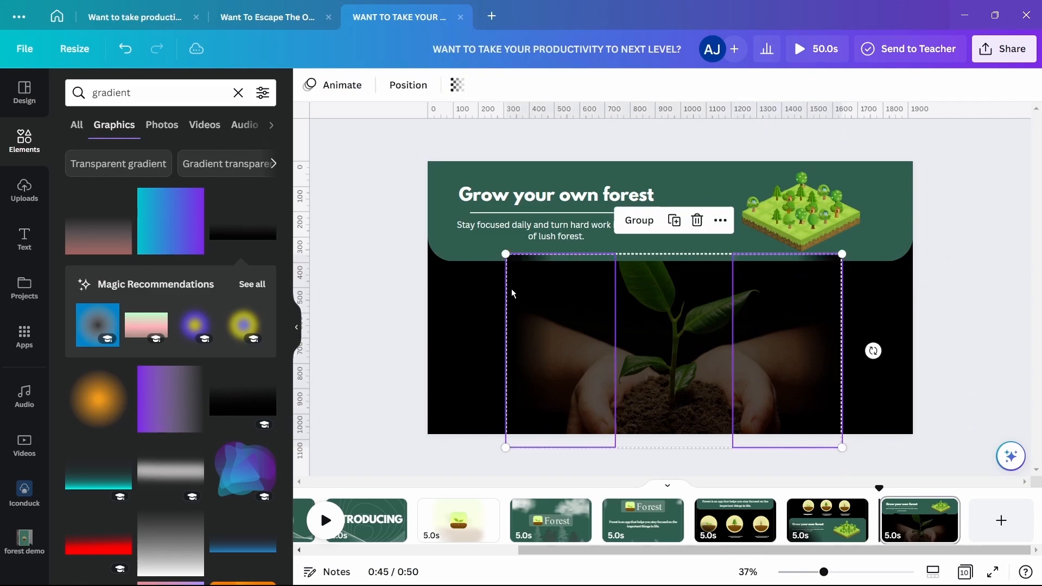
Add 'Stay focused and plant real trees on Earth' in League Spartan over the hands photo
left_click(942, 317)
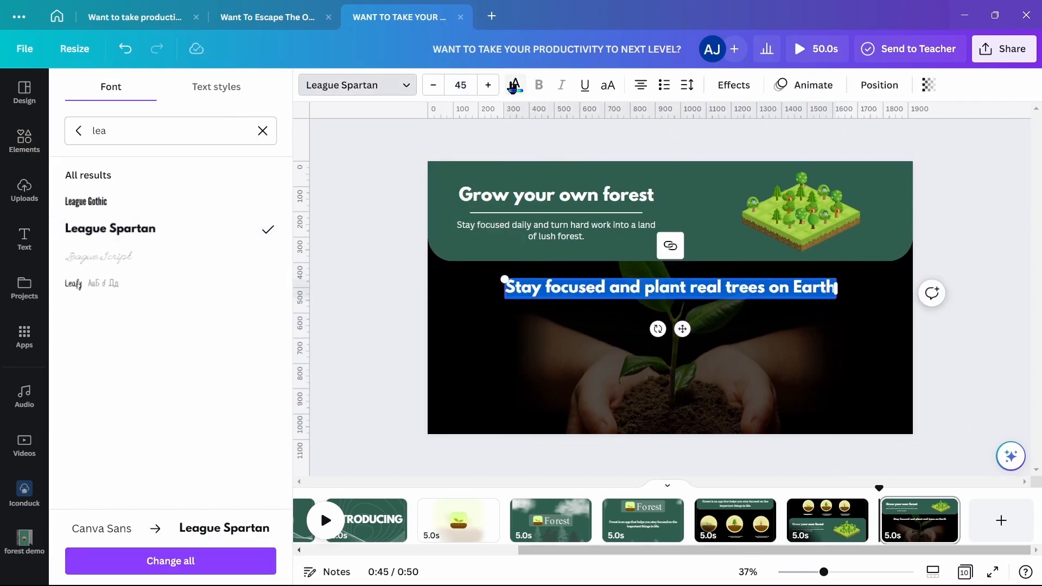
Add the 1,539,296 trees count, caption and Trees for the Future logo, resized together
left_click(515, 85)
type("trees planted by Forest")
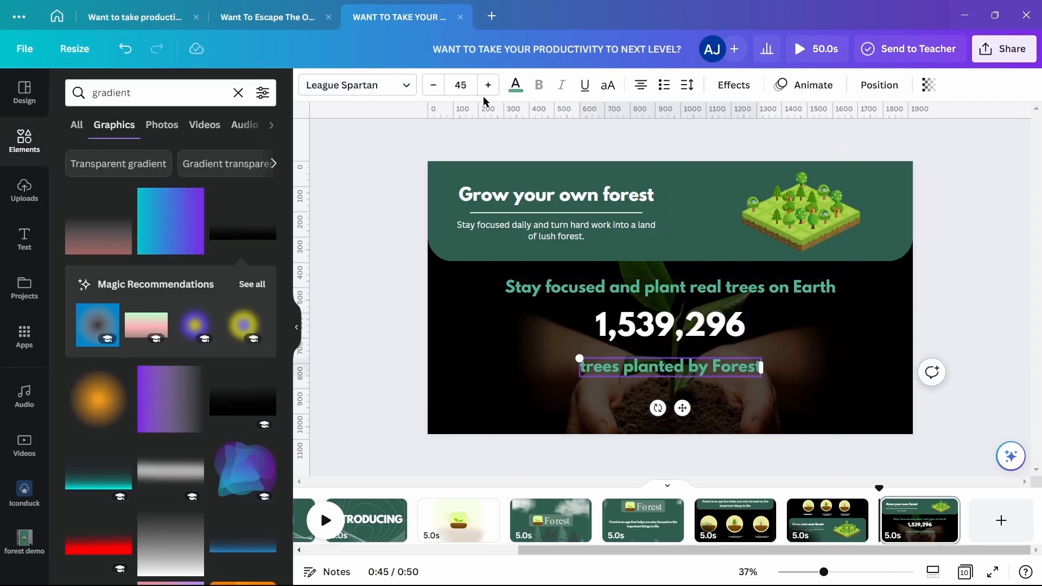
left_click(515, 85)
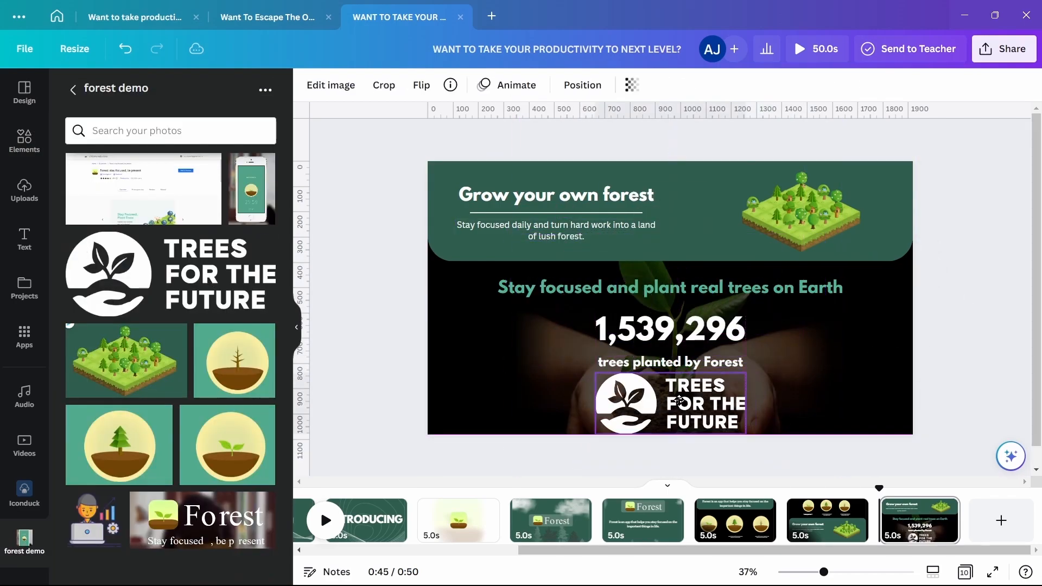
left_click(669, 330)
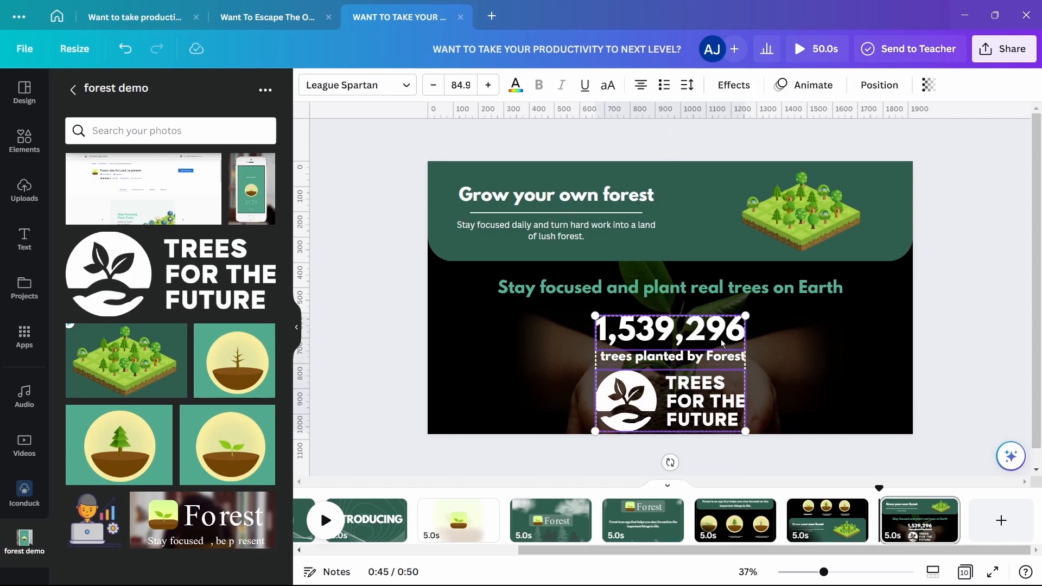
left_click(671, 397)
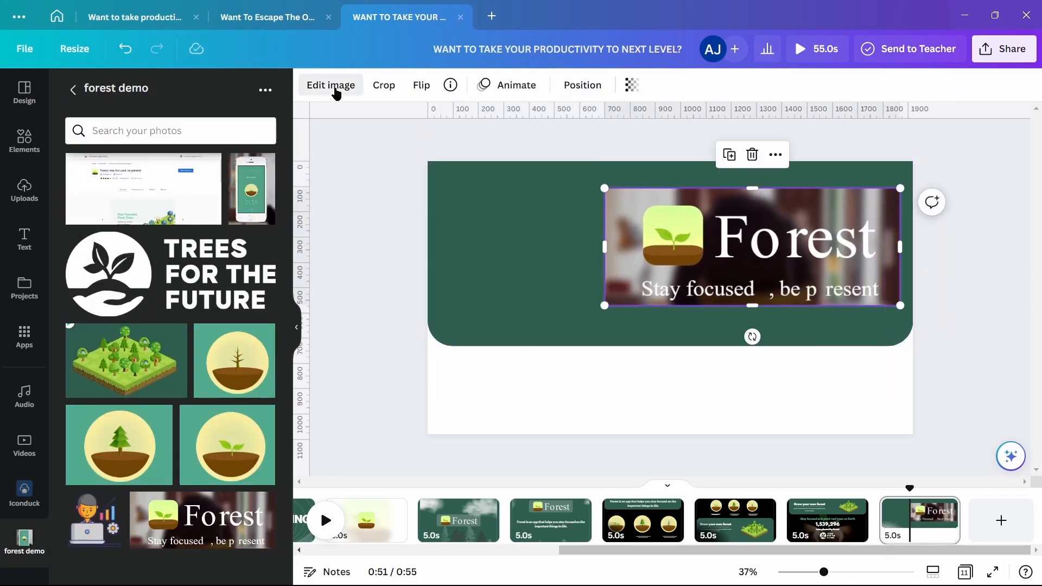
Adjust the Forest banner image on the new closing clip's green rounded panel
left_click(330, 85)
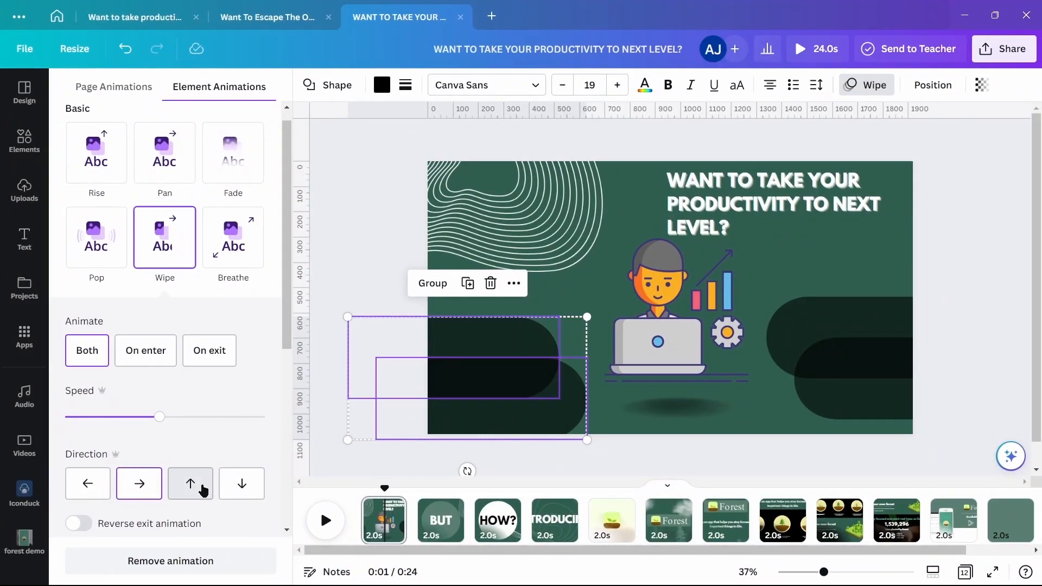
Give the right-hand pair of dark shapes a slower Wipe animation
left_click_drag(158, 416, 91, 416)
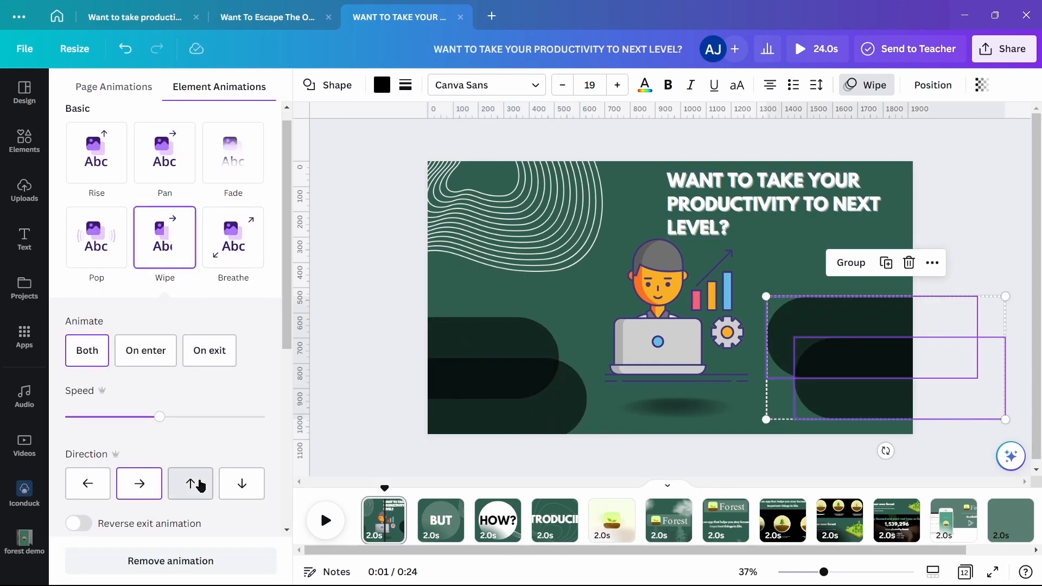
left_click_drag(158, 416, 129, 416)
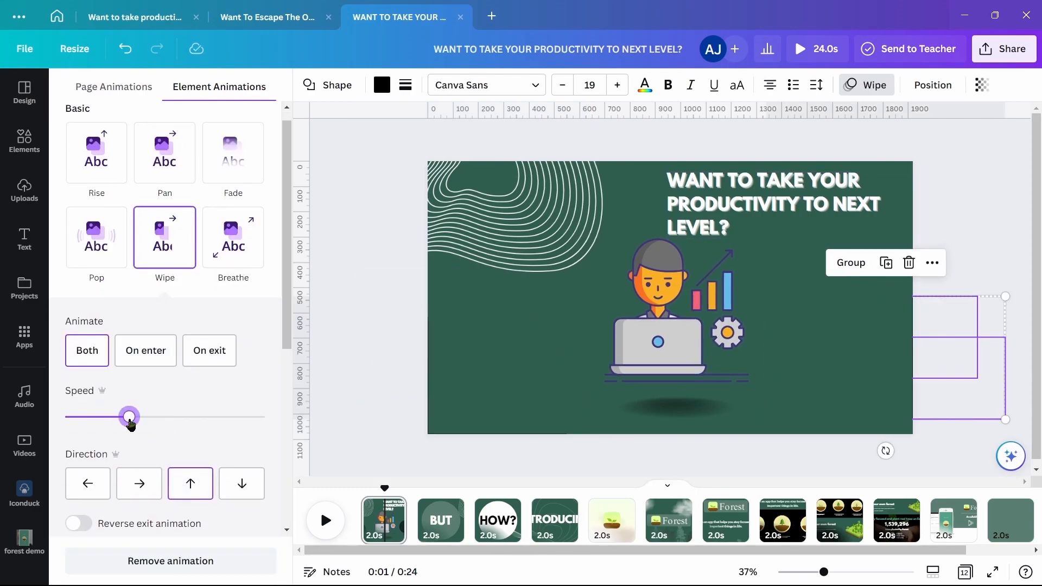
Apply Breathe to the laptop illustration (inward) and the BUT circle (outward)
left_click(676, 310)
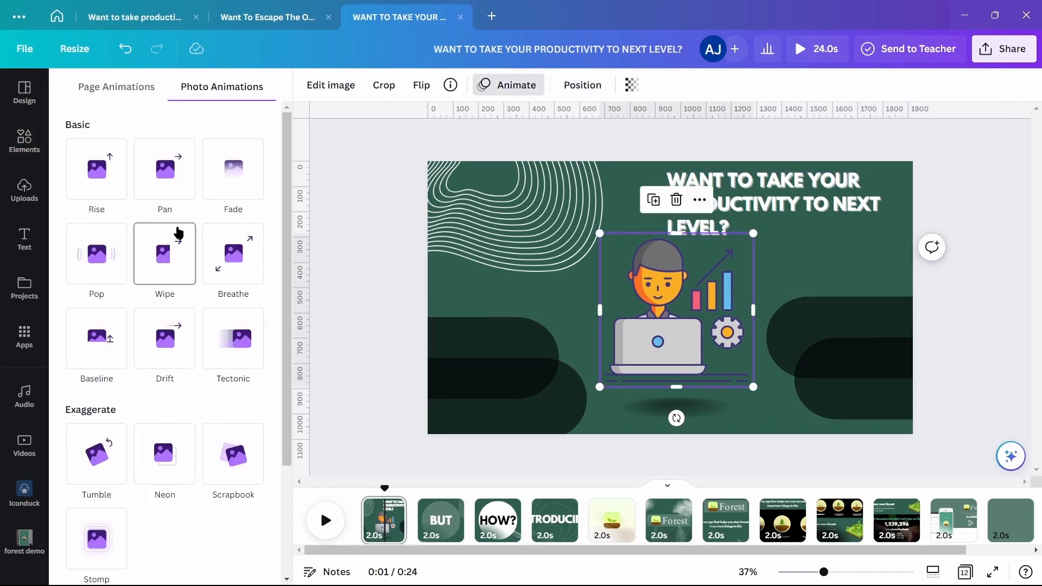
left_click(232, 254)
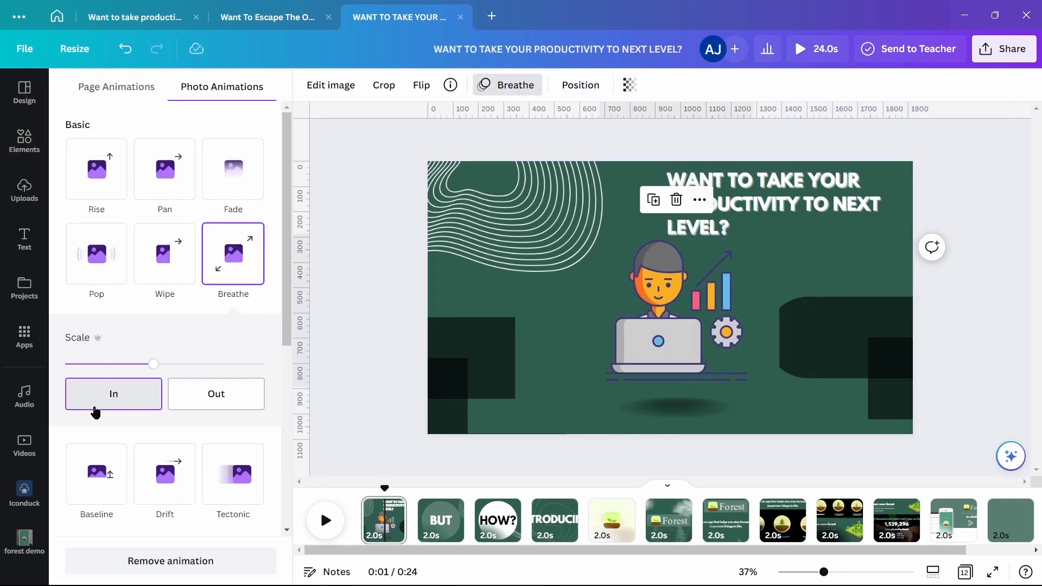
left_click(764, 204)
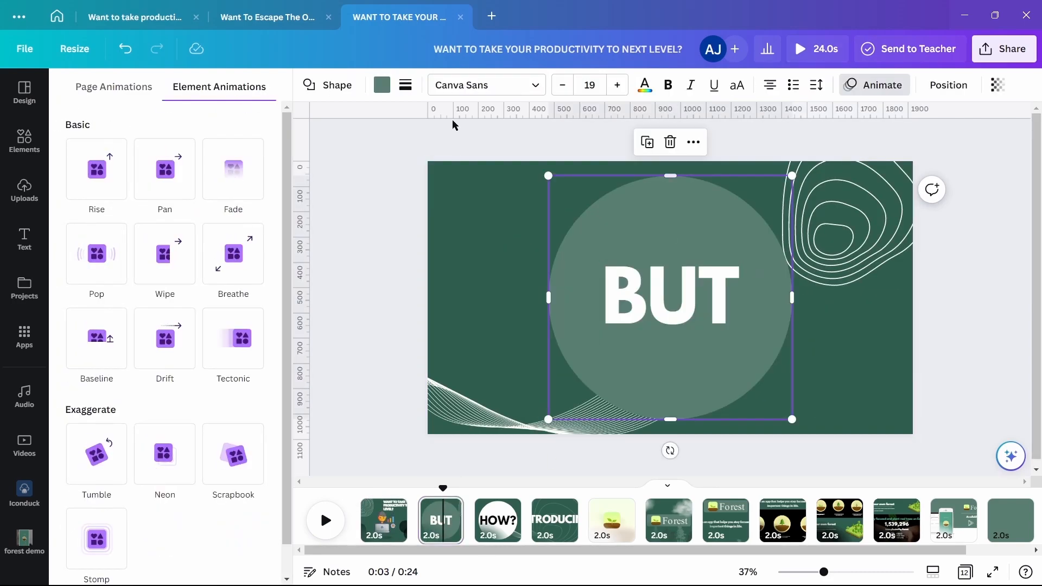
left_click(232, 254)
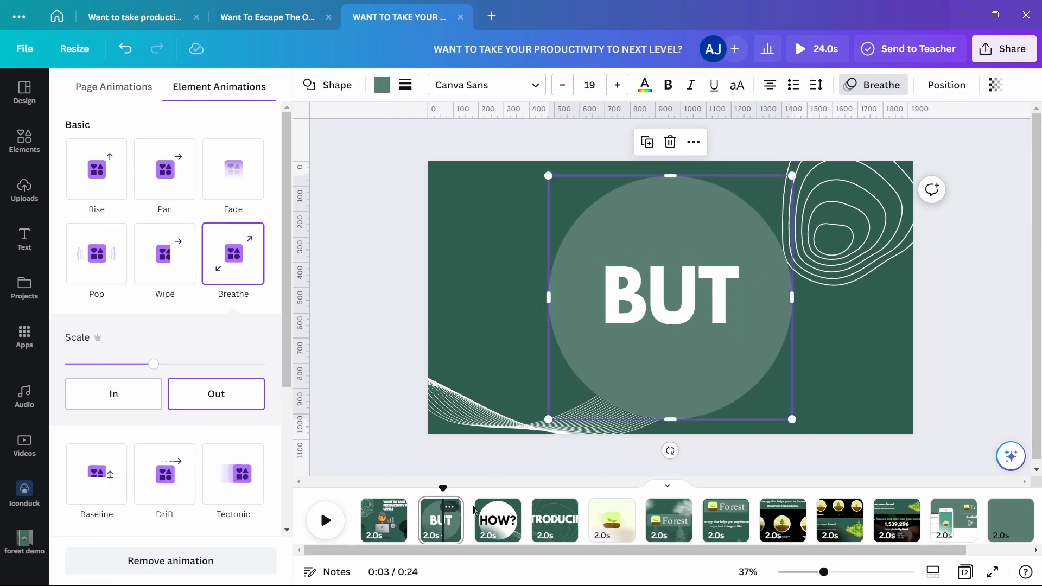
left_click(497, 520)
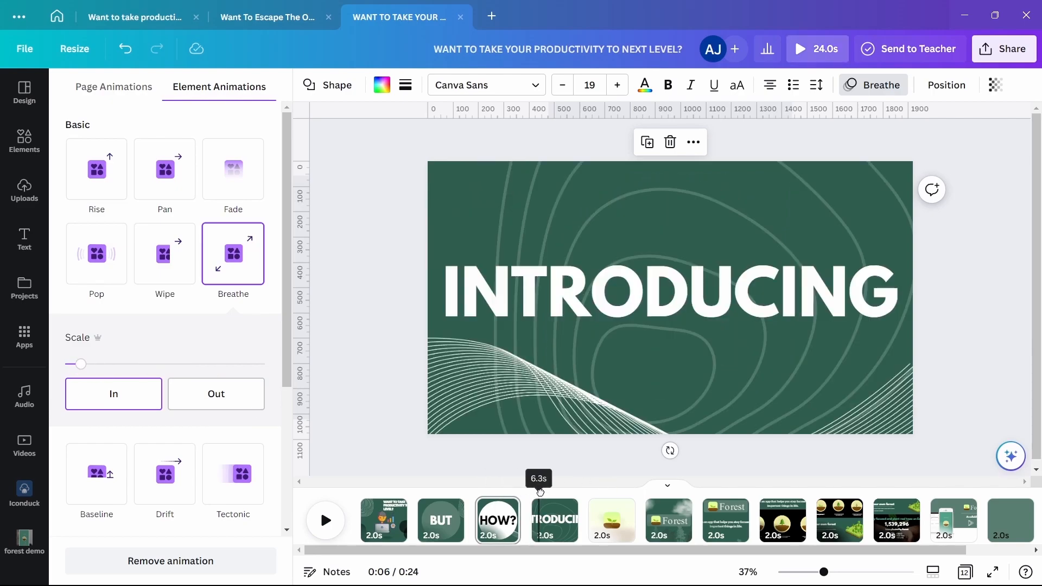
Make the INTRODUCING text roll in letter by letter, On enter only
left_click(554, 519)
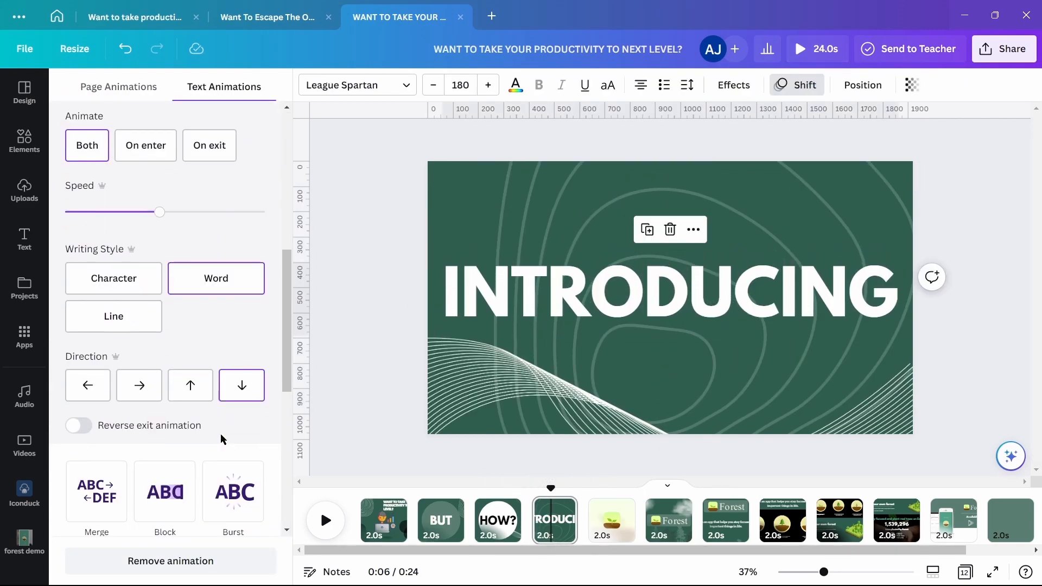
left_click(165, 289)
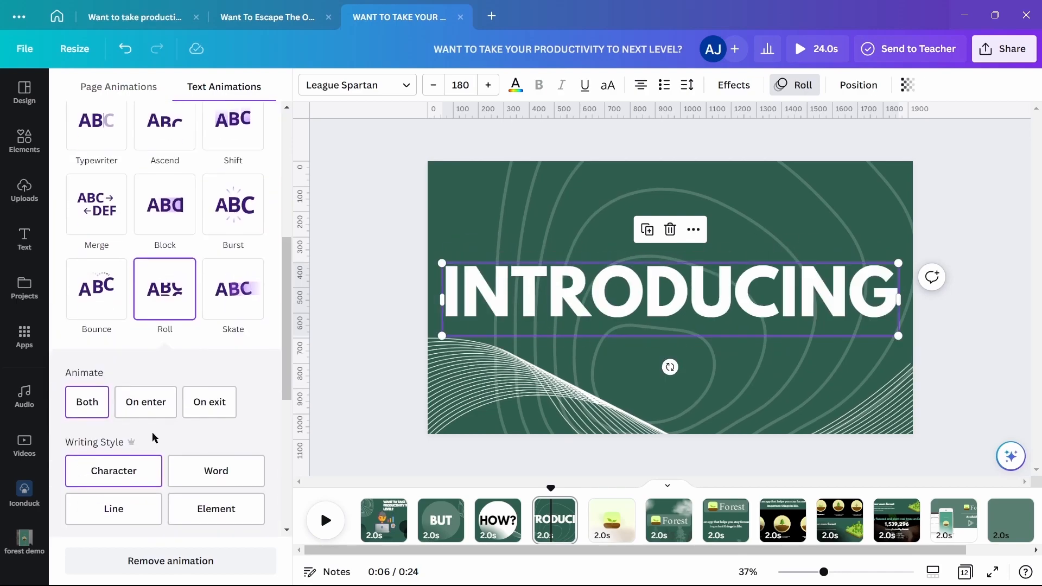
left_click(146, 402)
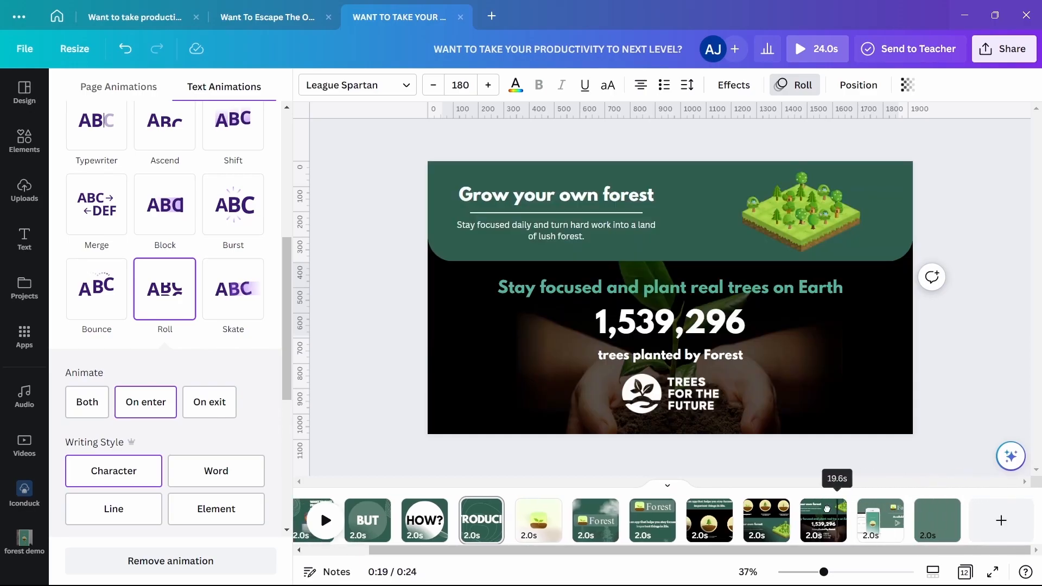
Add shortened Match & Move transitions after the first clip and the BUT clip
left_click(384, 521)
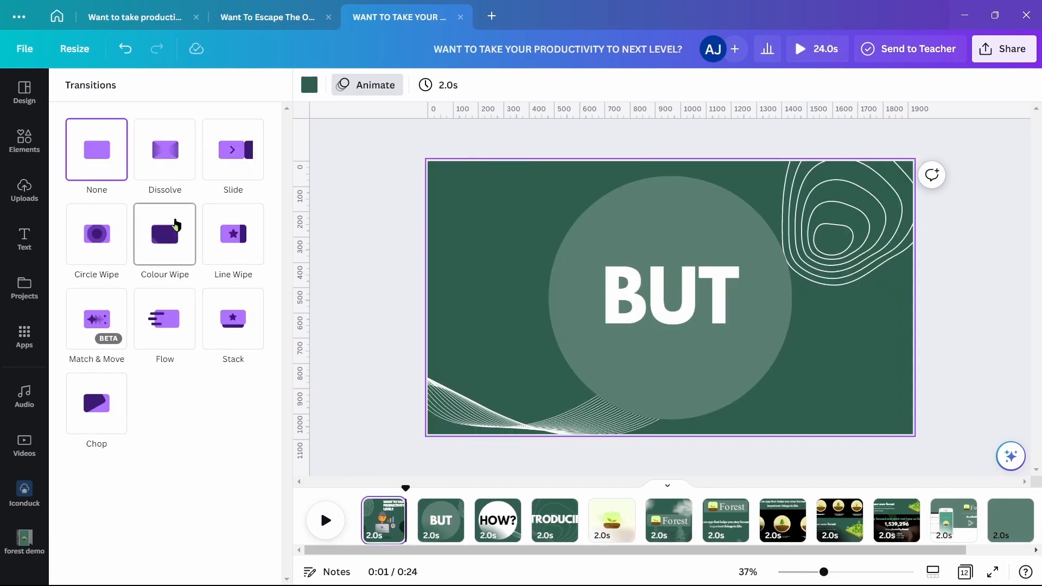
left_click(165, 234)
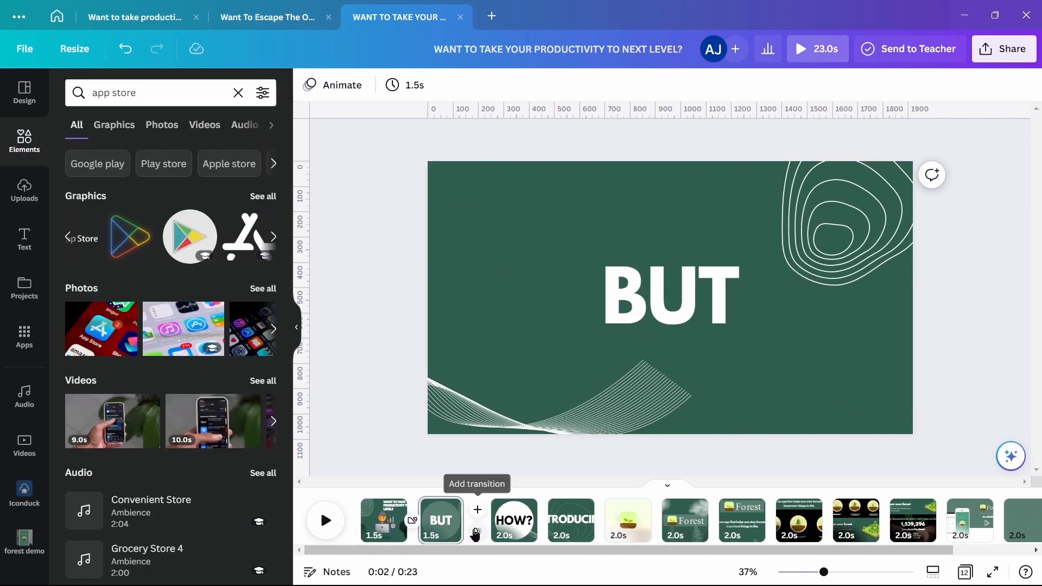
left_click(477, 510)
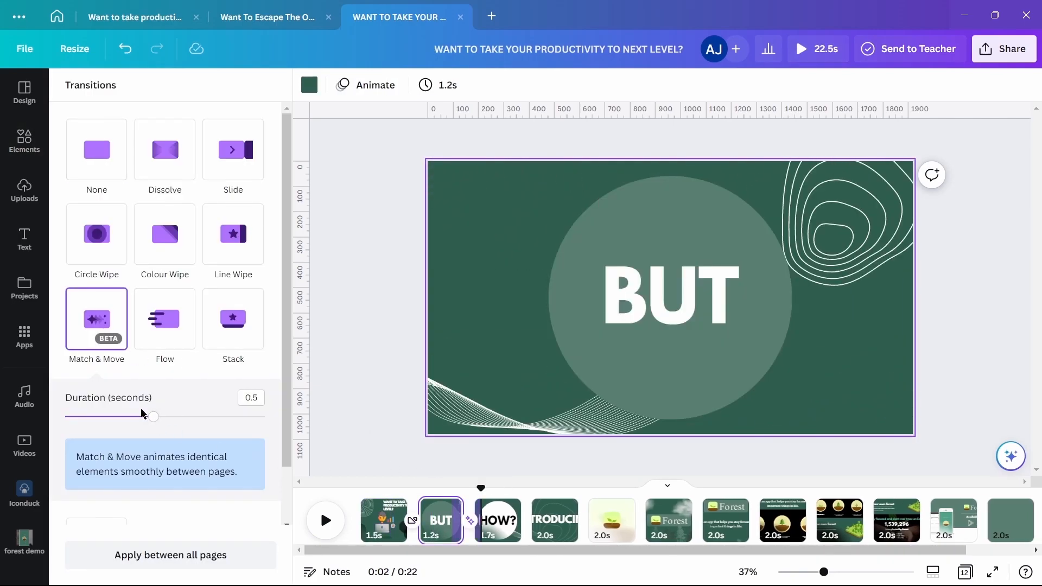
left_click_drag(153, 417, 109, 417)
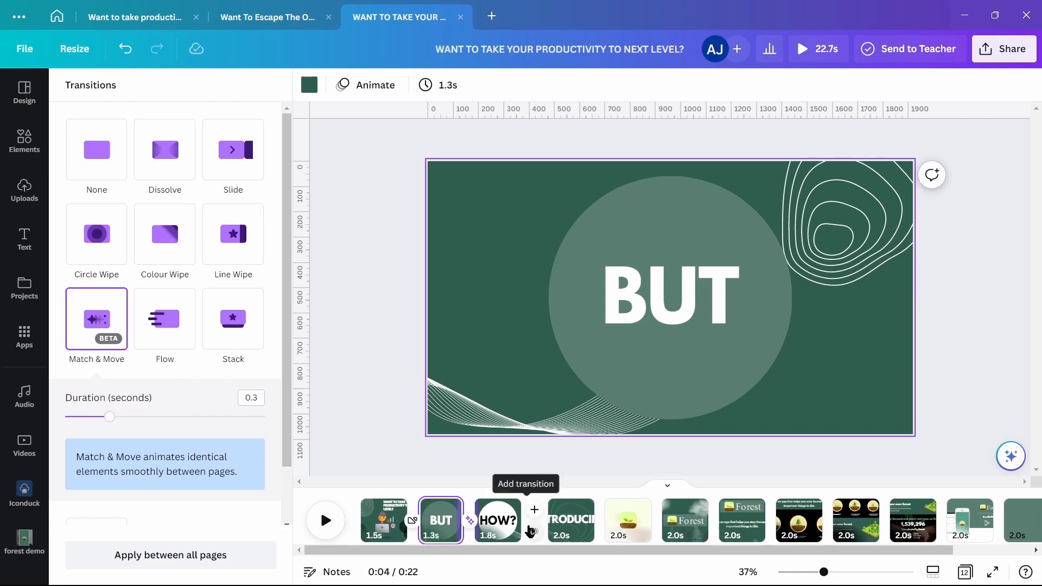
Add transitions after the HOW? and INTRODUCING clips
left_click(497, 521)
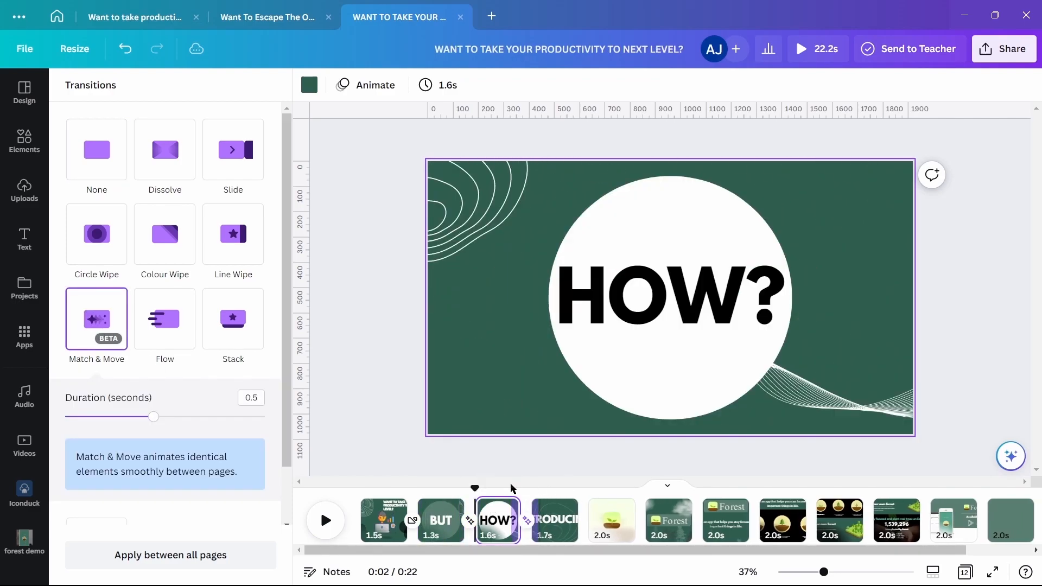
left_click(612, 519)
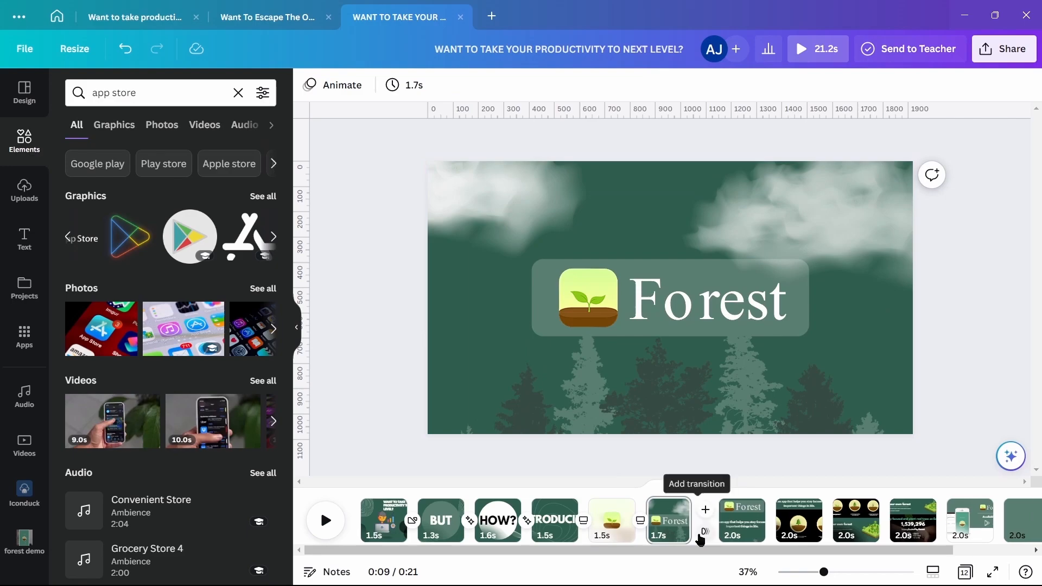
Add transitions after the Forest logo, description and three-circles clips
left_click(704, 509)
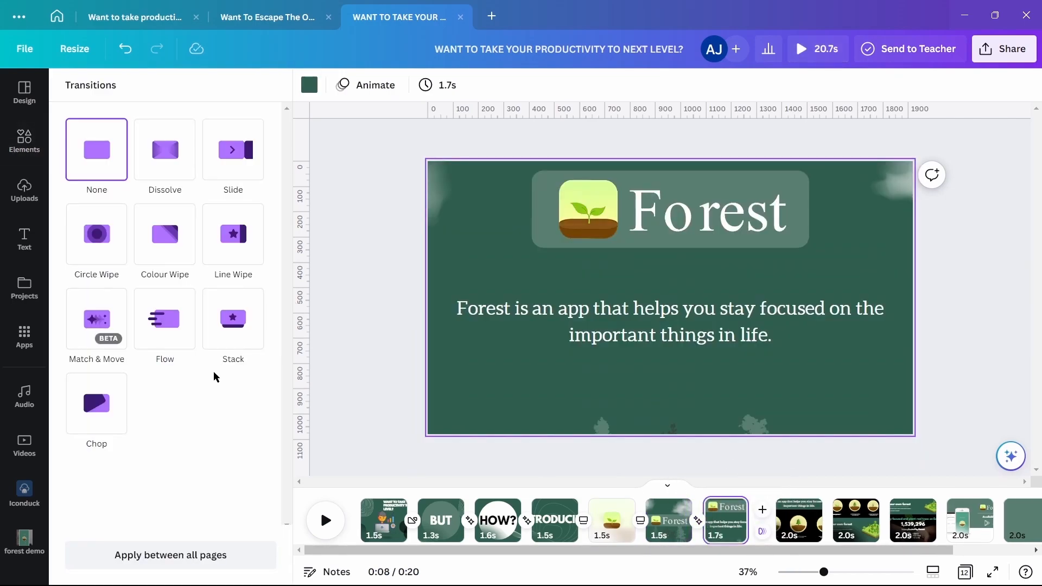
left_click(97, 319)
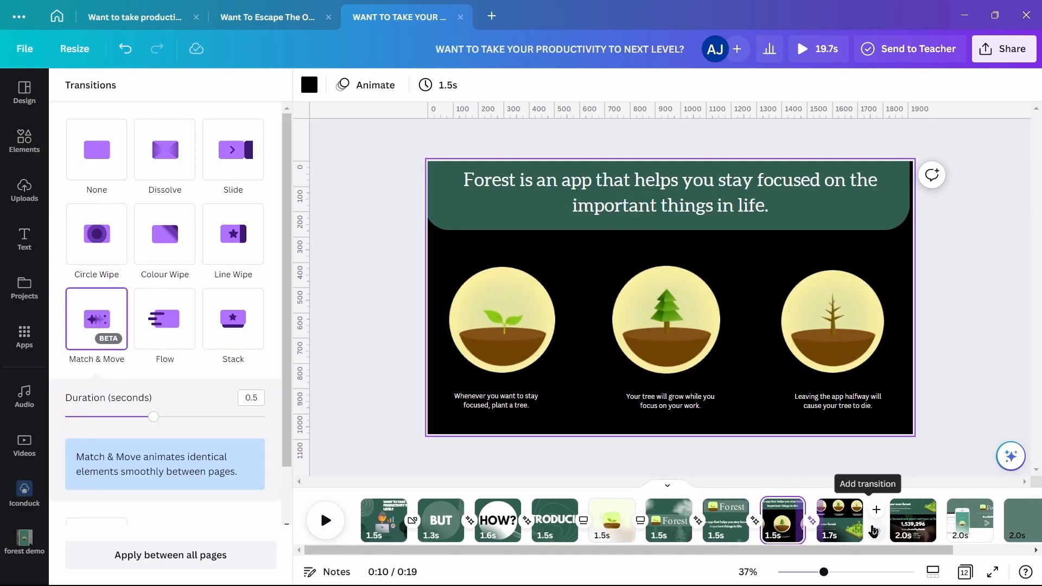
left_click(840, 519)
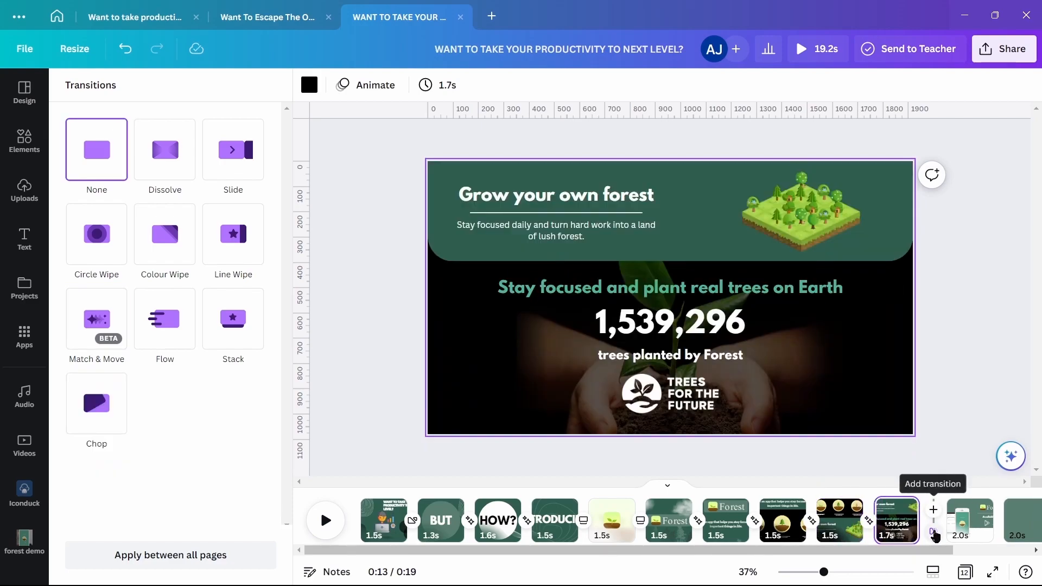
Give the tree-count clip a quick upward Slide transition of about 0.3 s
left_click(232, 149)
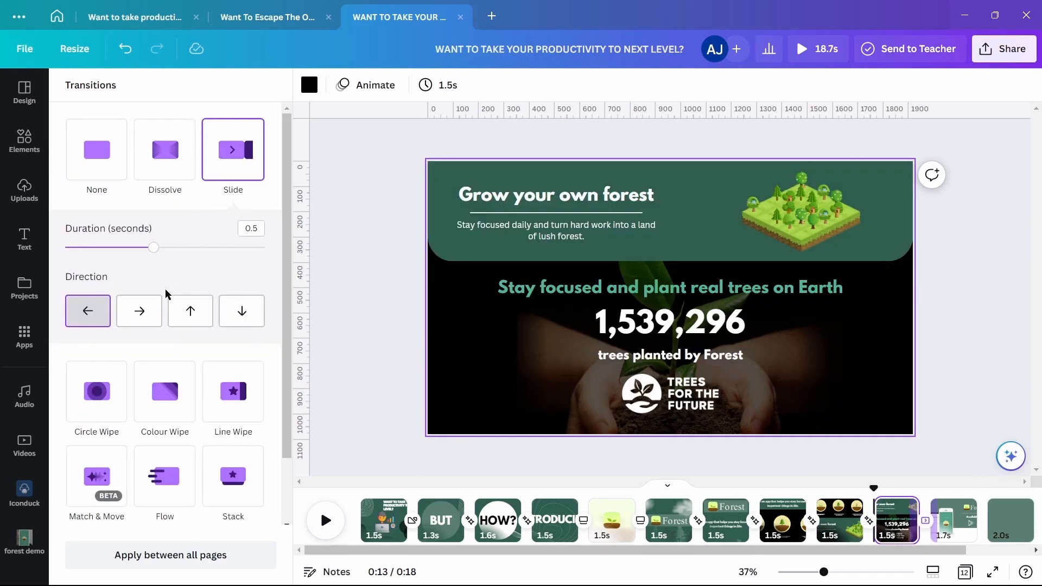
left_click(191, 310)
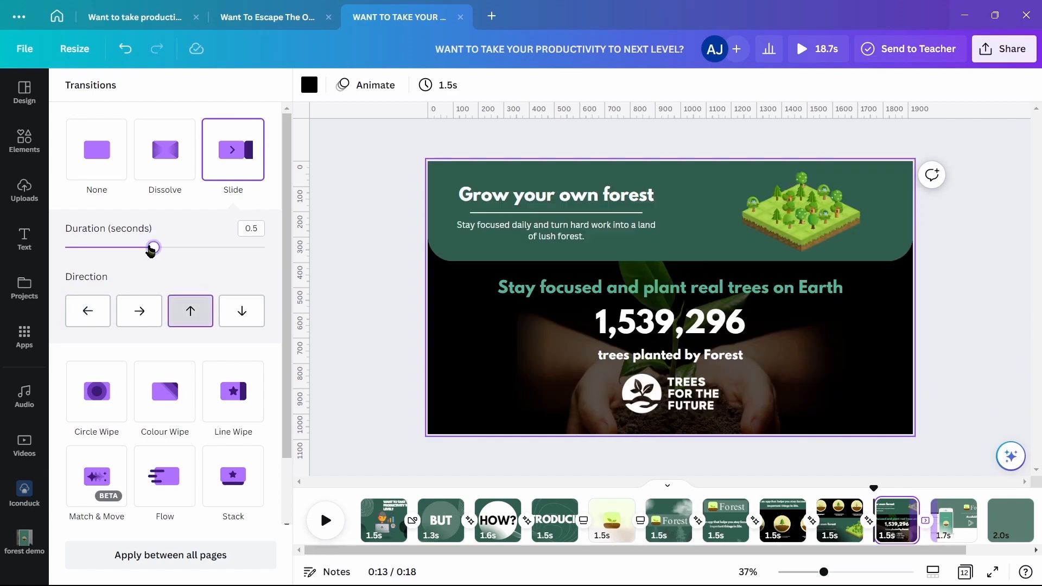
left_click_drag(153, 248, 110, 248)
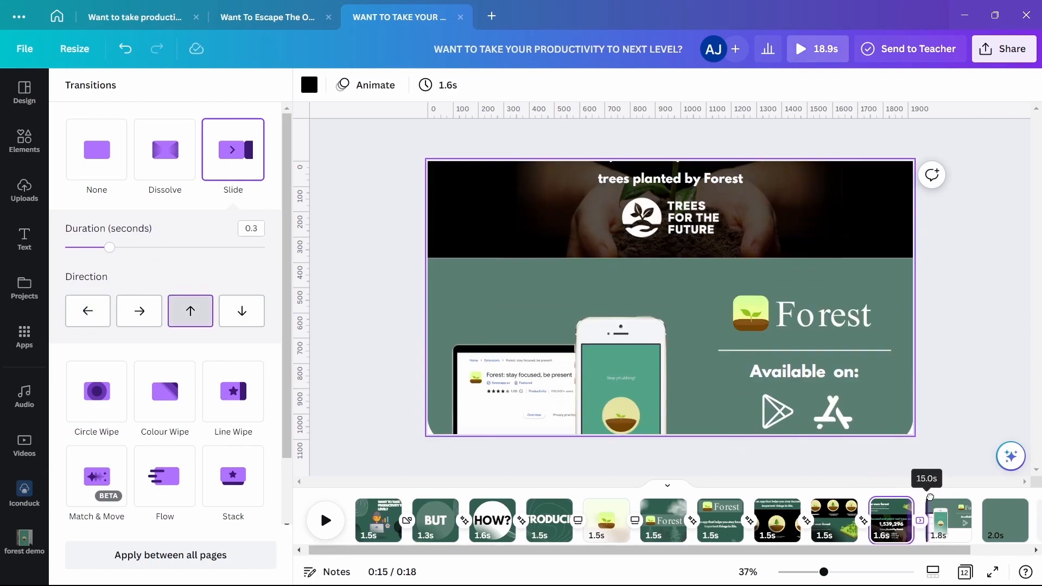